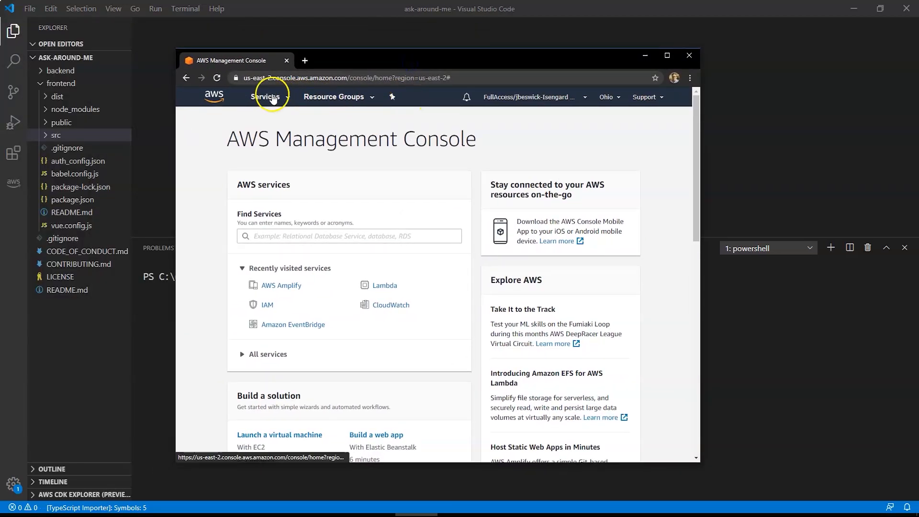
# Step: Find AWS Amplify through the Services search and maximize the browser window
pyautogui.click(265, 97)
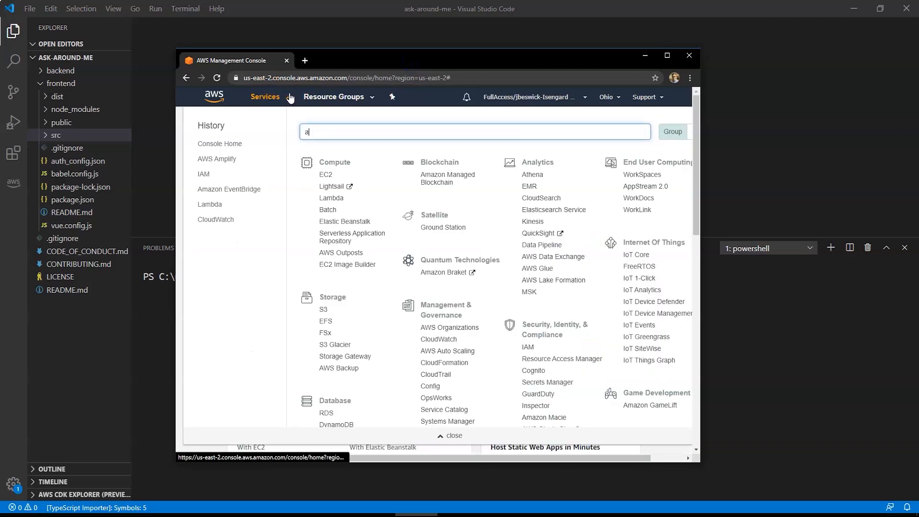
pyautogui.write('mplify')
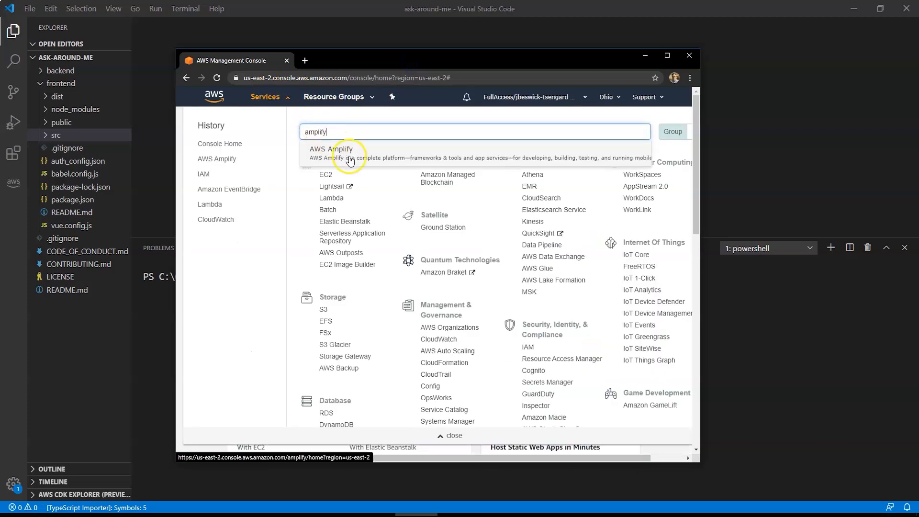
pyautogui.click(335, 154)
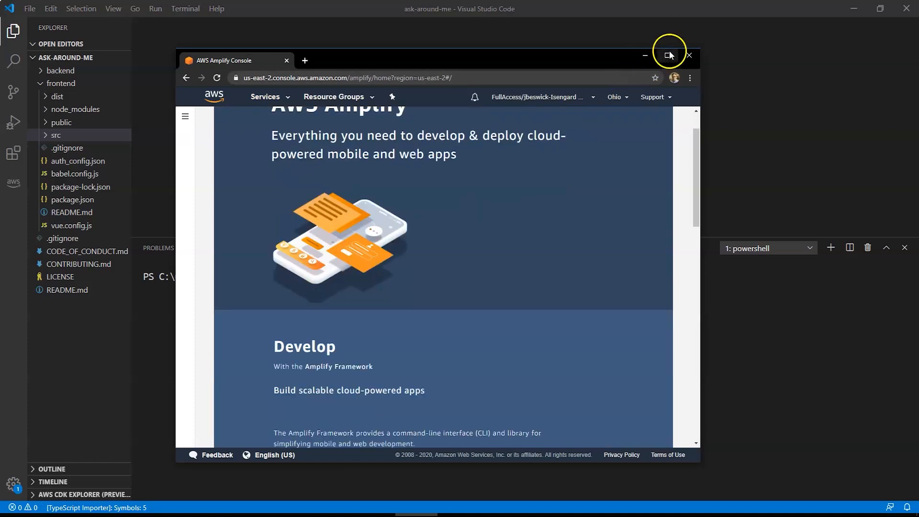
pyautogui.click(669, 55)
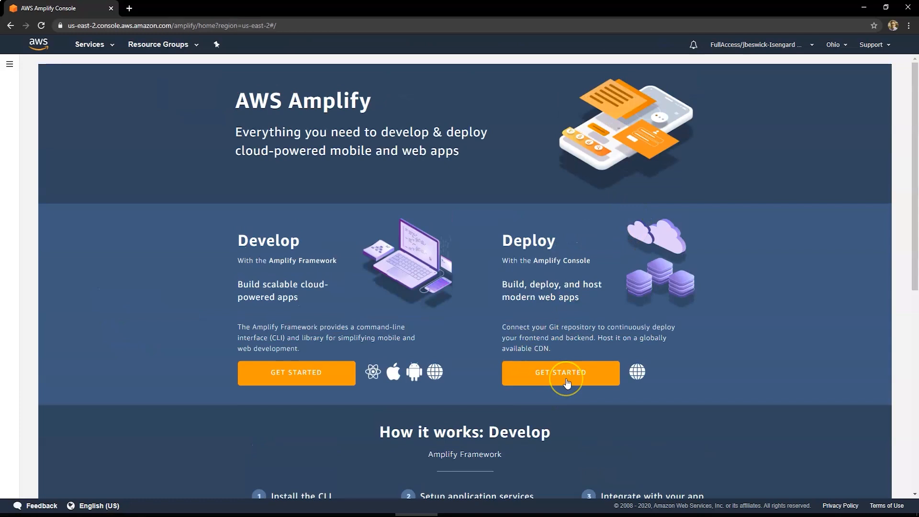
# Step: Begin an Amplify web app deployment from GitHub, then open a new browser tab
pyautogui.click(560, 373)
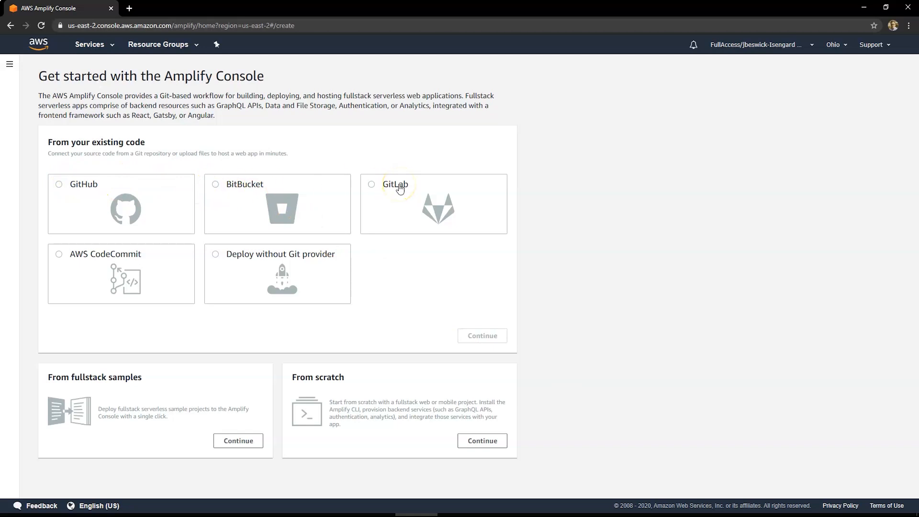
pyautogui.moveTo(64, 180)
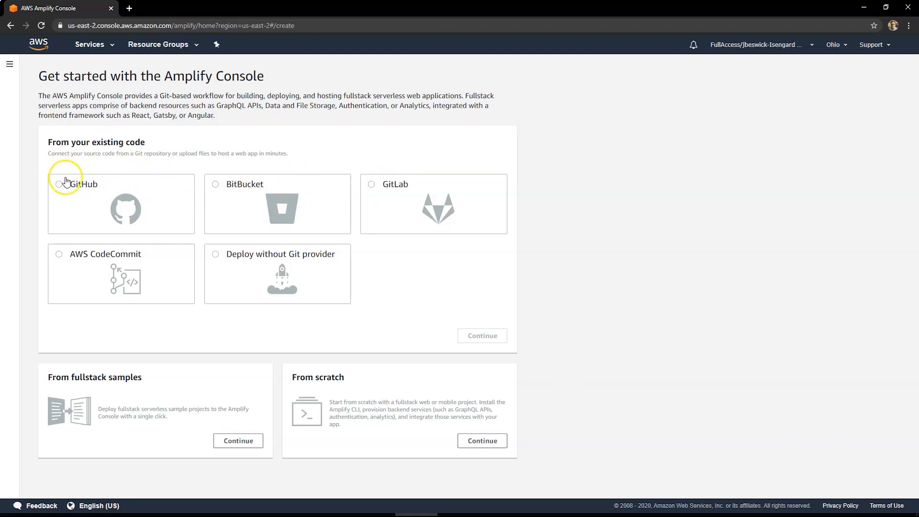
pyautogui.click(58, 184)
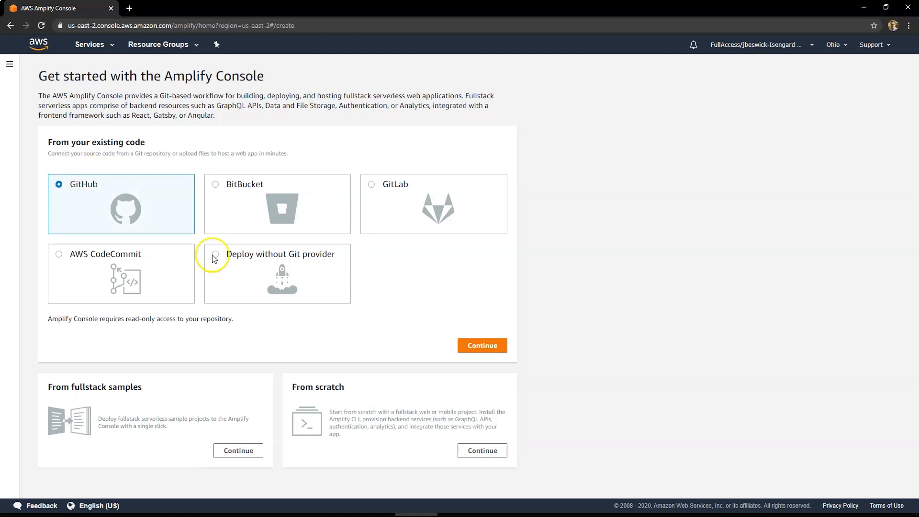
pyautogui.click(481, 345)
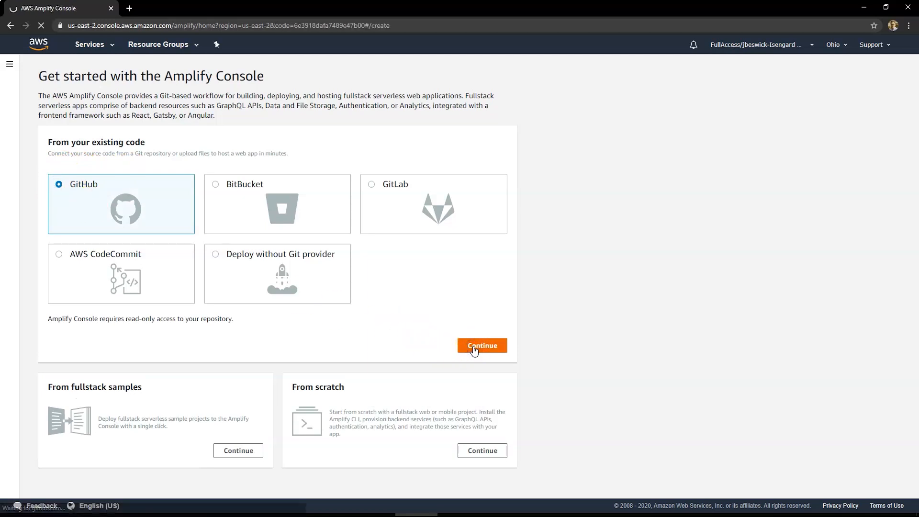
pyautogui.click(482, 346)
pyautogui.write('g')
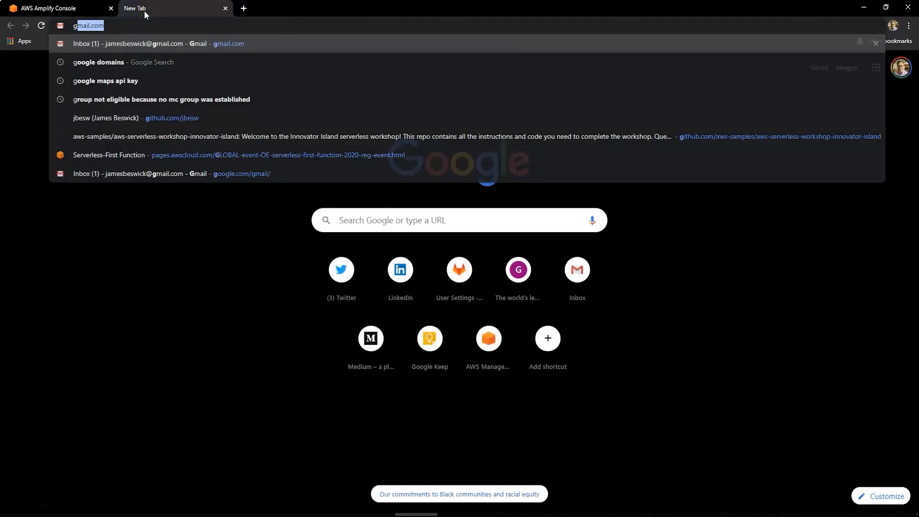
# Step: Create the private repository askAroundMe-demo with description 'A repo for AWS Amplify'
pyautogui.click(105, 118)
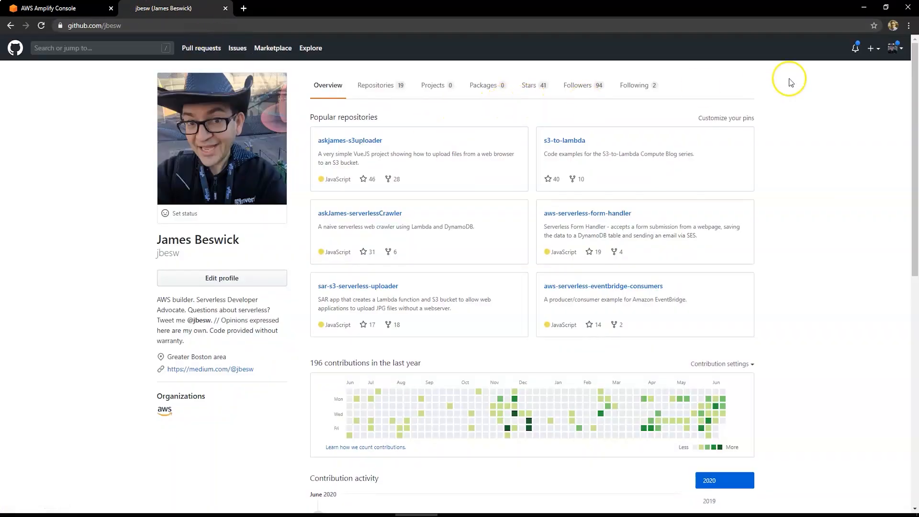
pyautogui.click(873, 48)
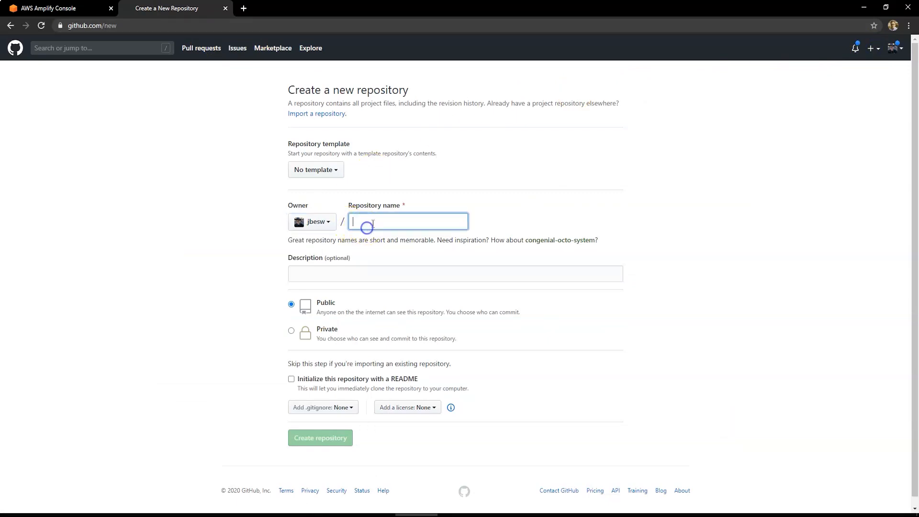
pyautogui.write('askAroundMe-demo')
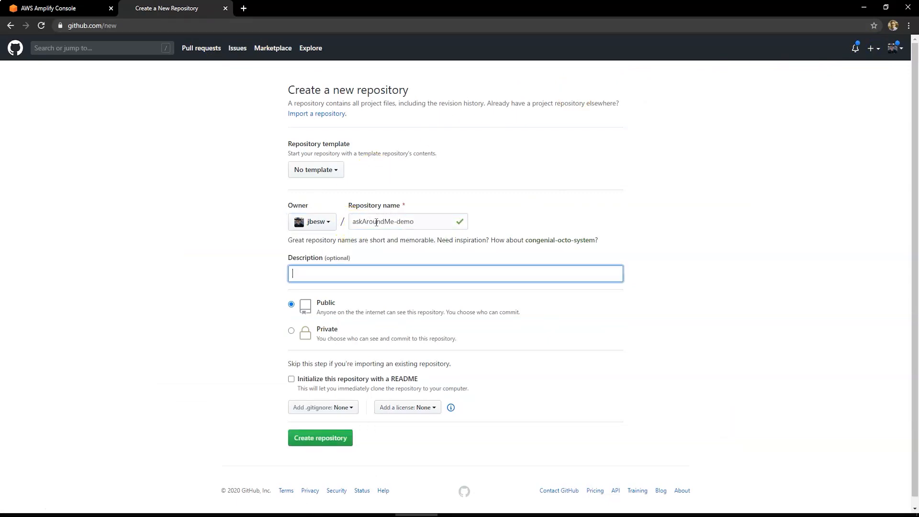
pyautogui.write('A repo for AWS Amplify')
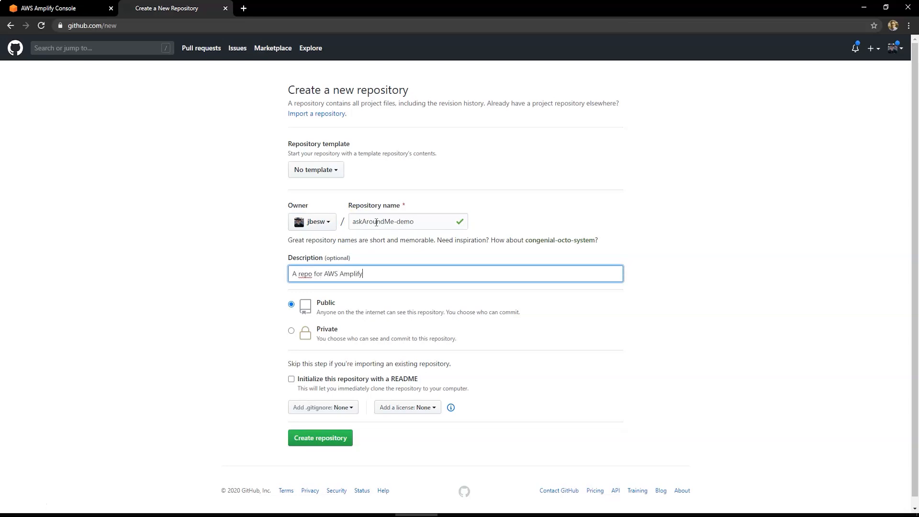
pyautogui.click(292, 333)
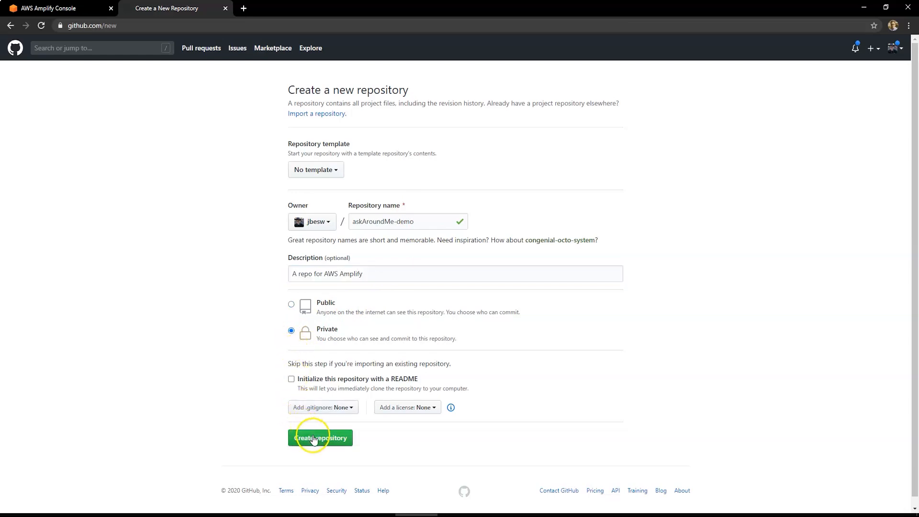
pyautogui.click(320, 437)
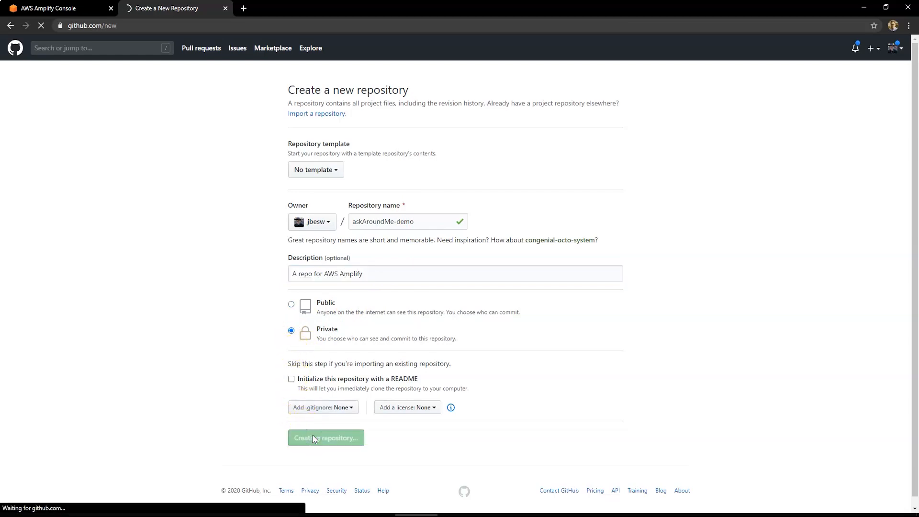
pyautogui.click(326, 438)
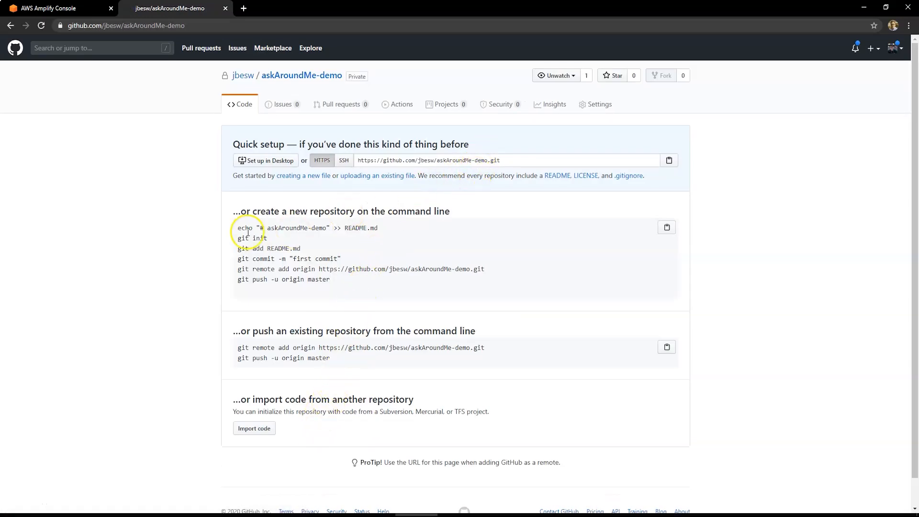
pyautogui.moveTo(494, 62)
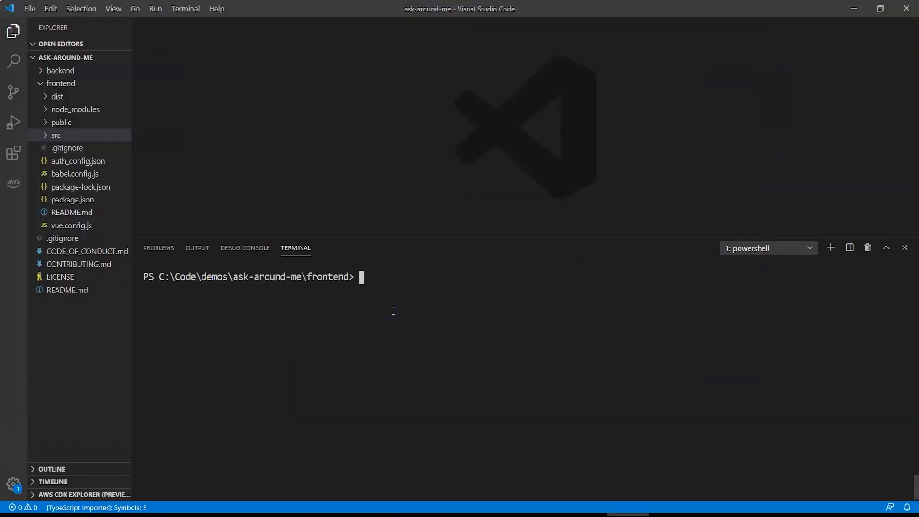
# Step: Initialize a git repo, stage all files and make a 'First commit'
pyautogui.write('git init')
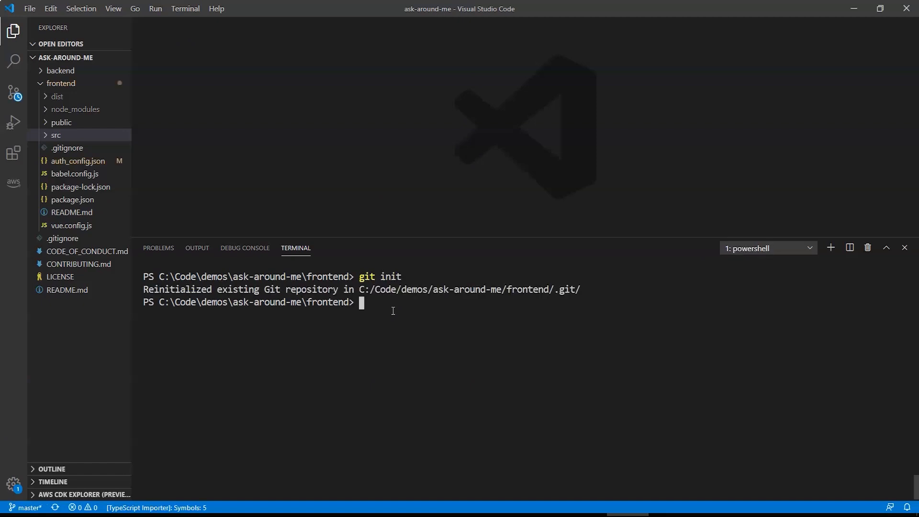
pyautogui.write('git c')
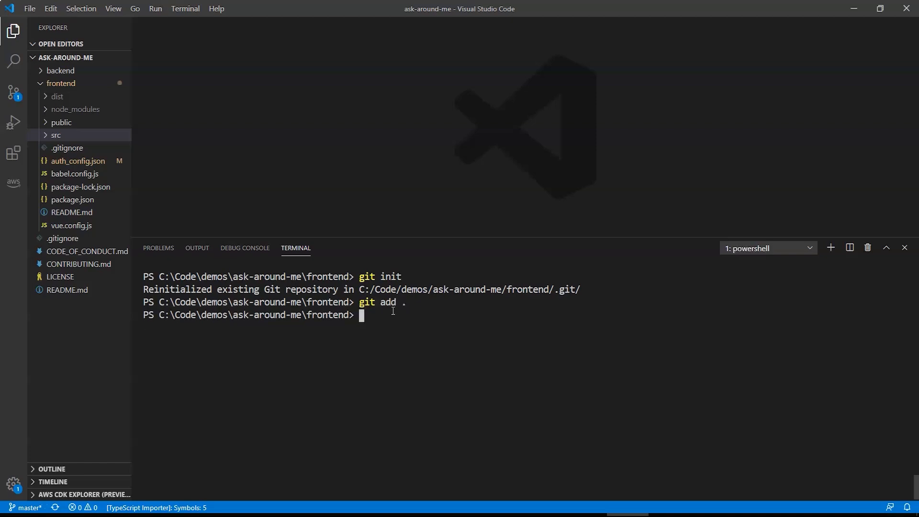
pyautogui.write('git commit -m')
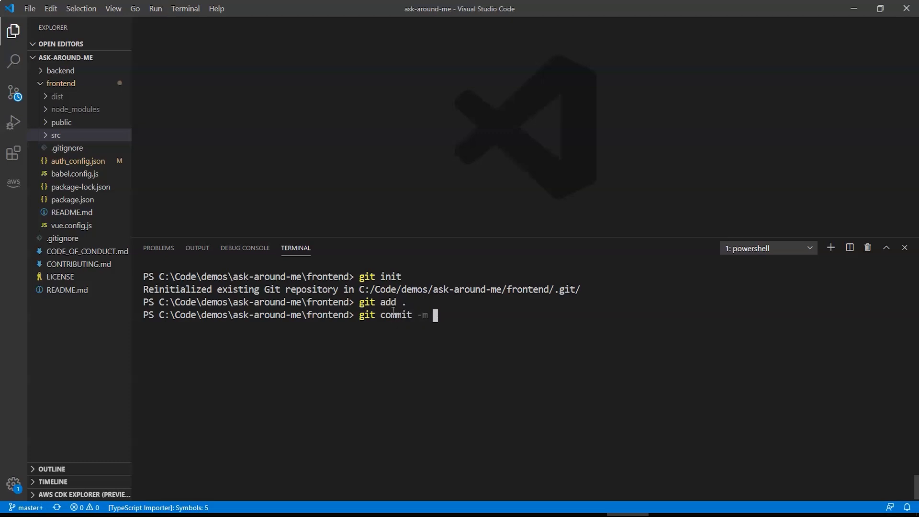
pyautogui.write('"First co')
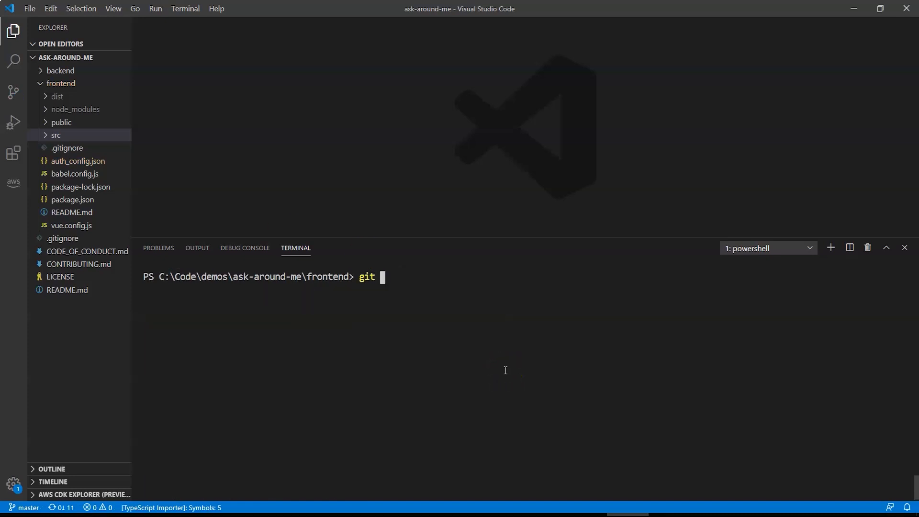
pyautogui.write('push --se')
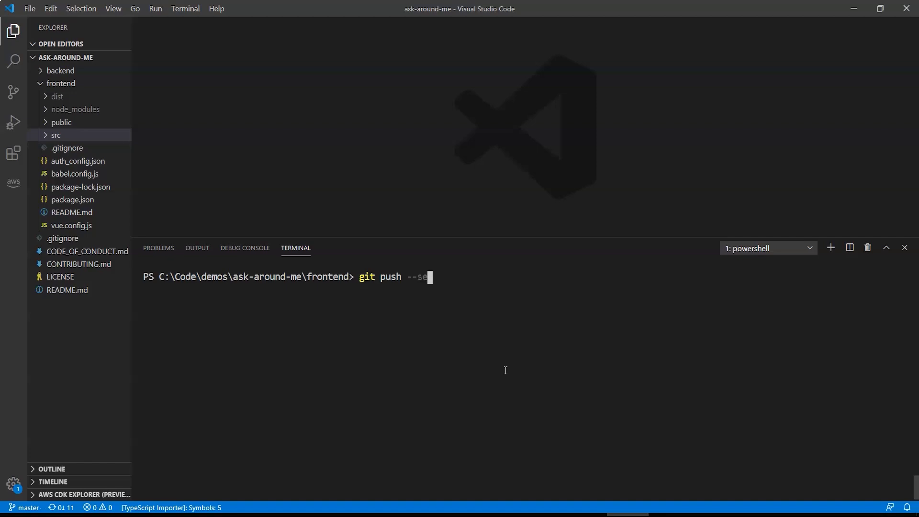
pyautogui.write('t-up')
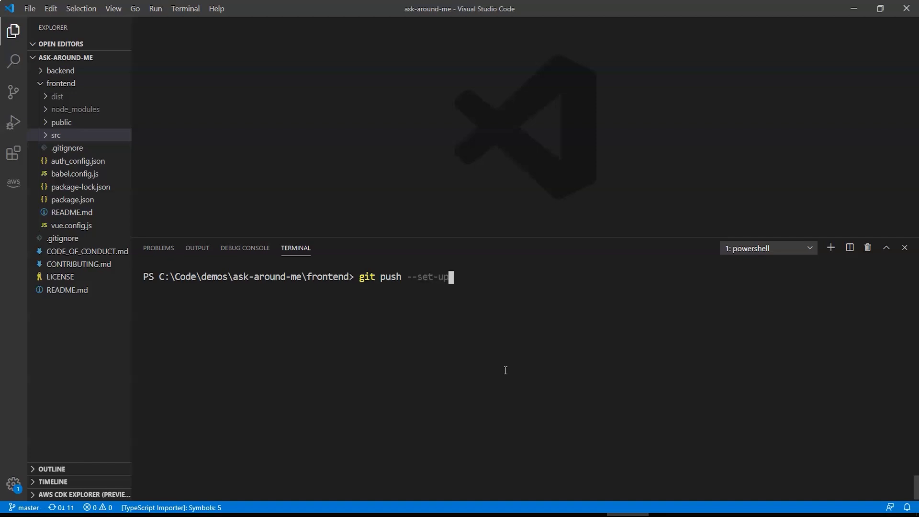
pyautogui.write('stream')
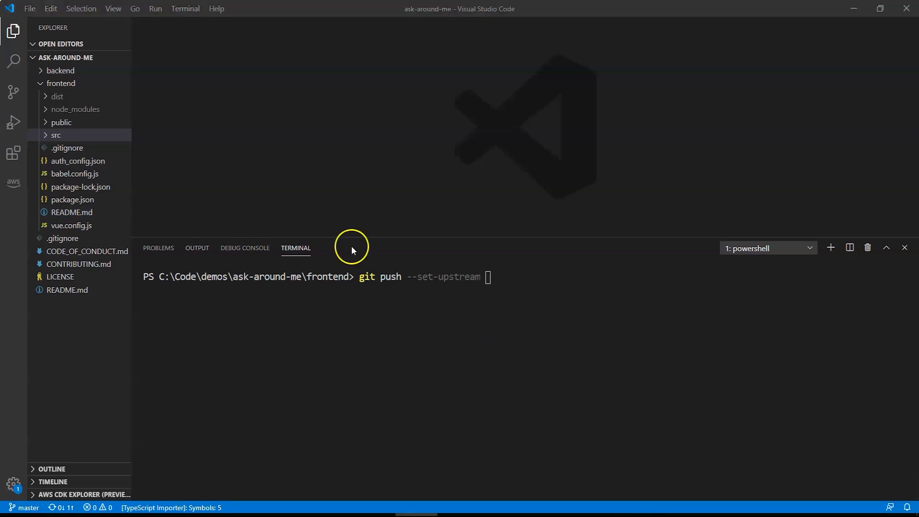
pyautogui.write('https://github.com/jbesw/askAroundMe-demo.git')
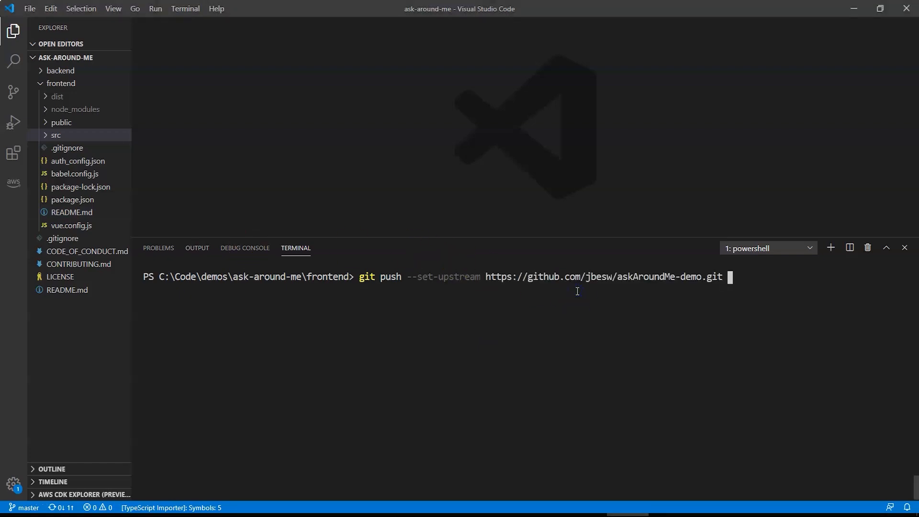
pyautogui.write('master')
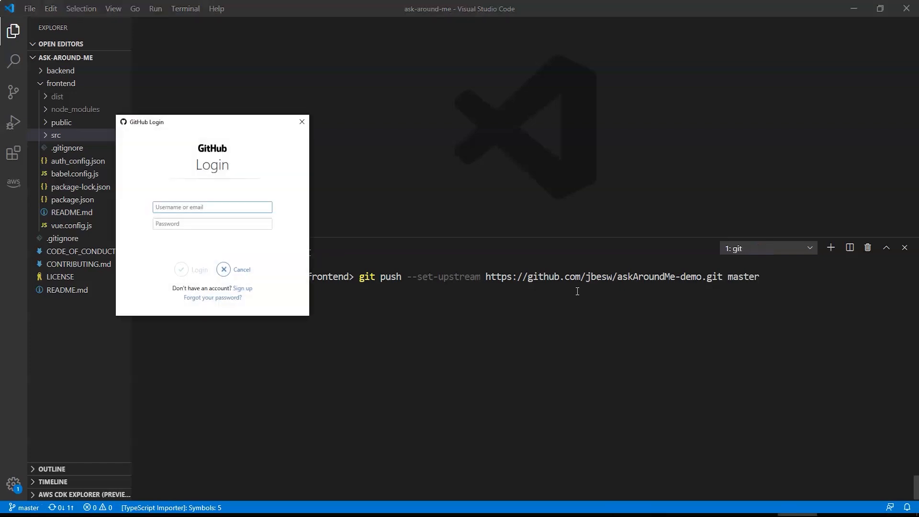
pyautogui.write('jbesw')
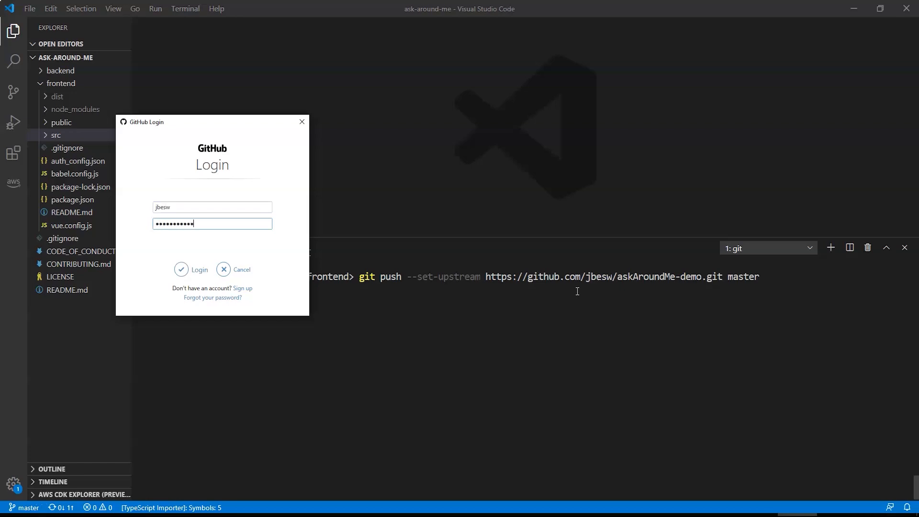
pyautogui.click(191, 270)
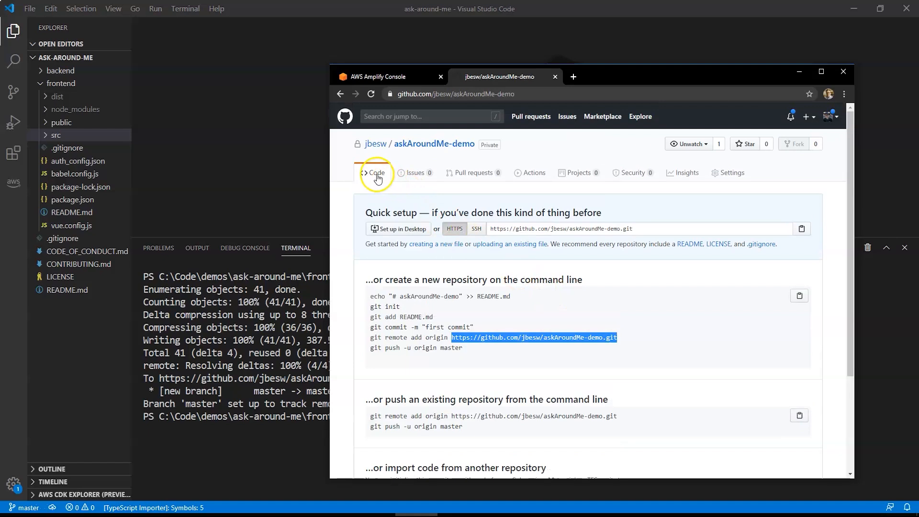
# Step: Confirm the pushed files in askAroundMe-demo and switch back to the Amplify tab
pyautogui.click(375, 172)
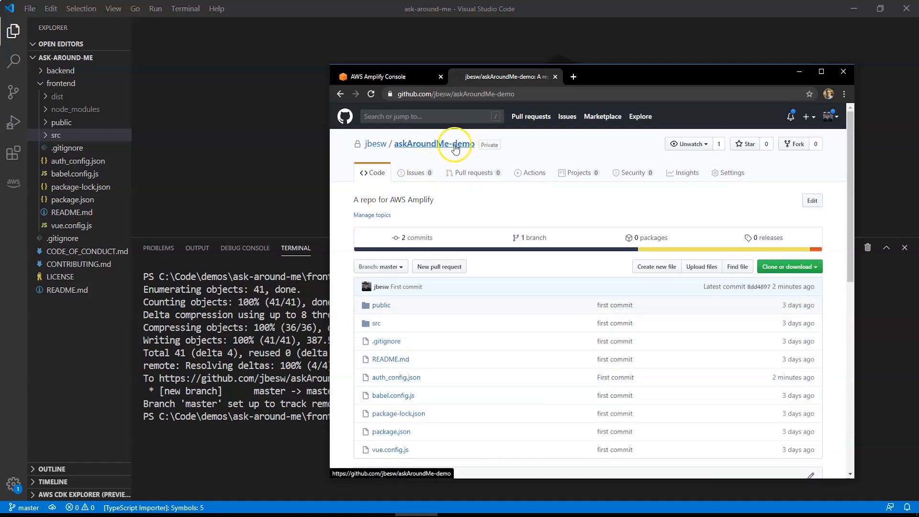
pyautogui.click(378, 76)
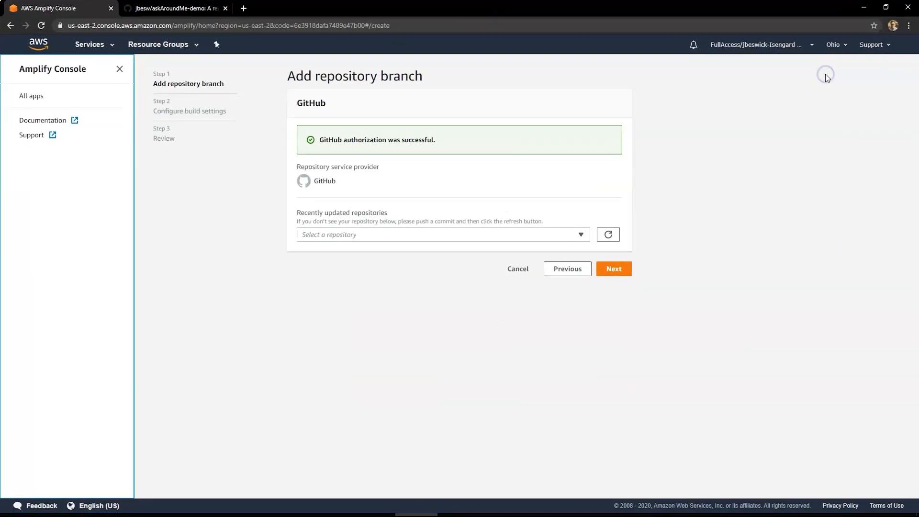
# Step: Refresh repositories, select jbesw/askAroundMe-demo with branch master, and continue
pyautogui.click(608, 235)
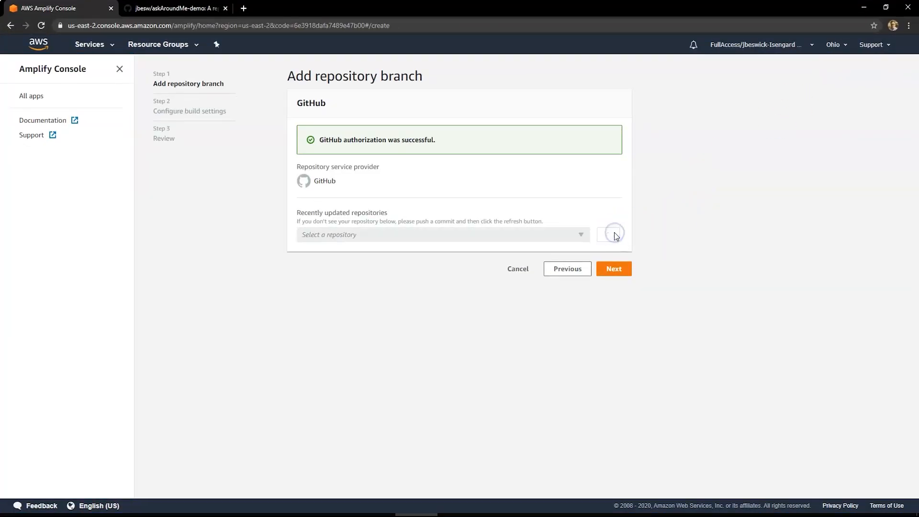
pyautogui.click(443, 235)
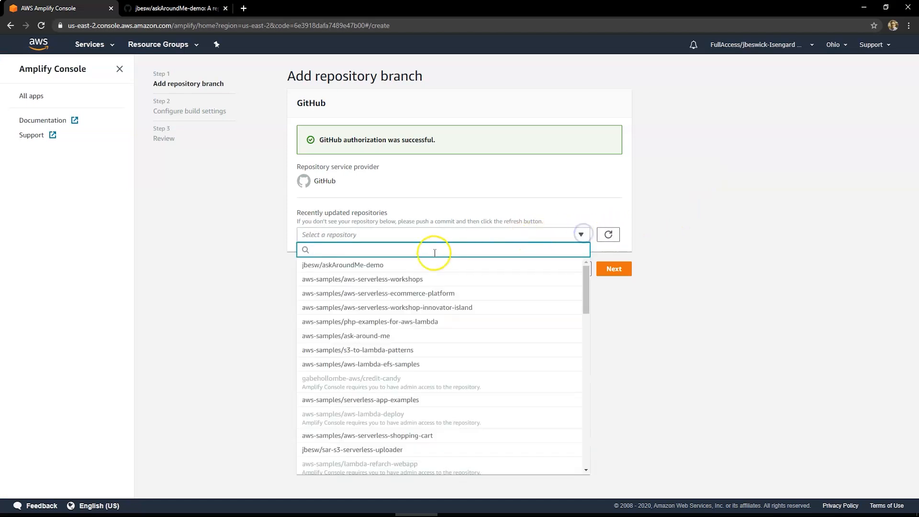
pyautogui.click(343, 264)
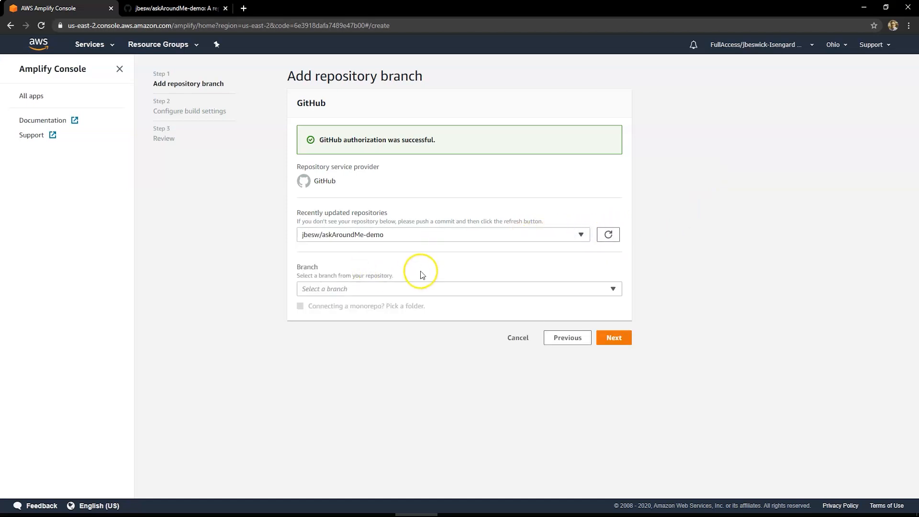
pyautogui.click(459, 289)
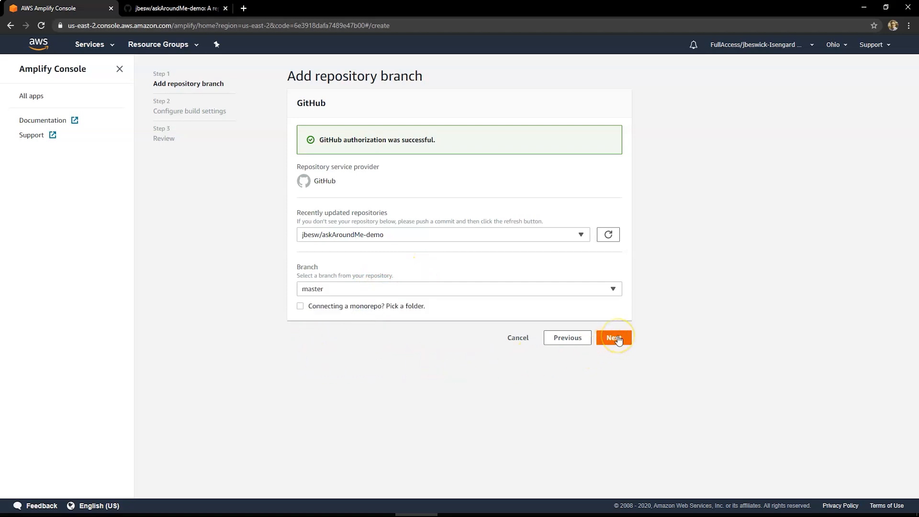
pyautogui.click(614, 337)
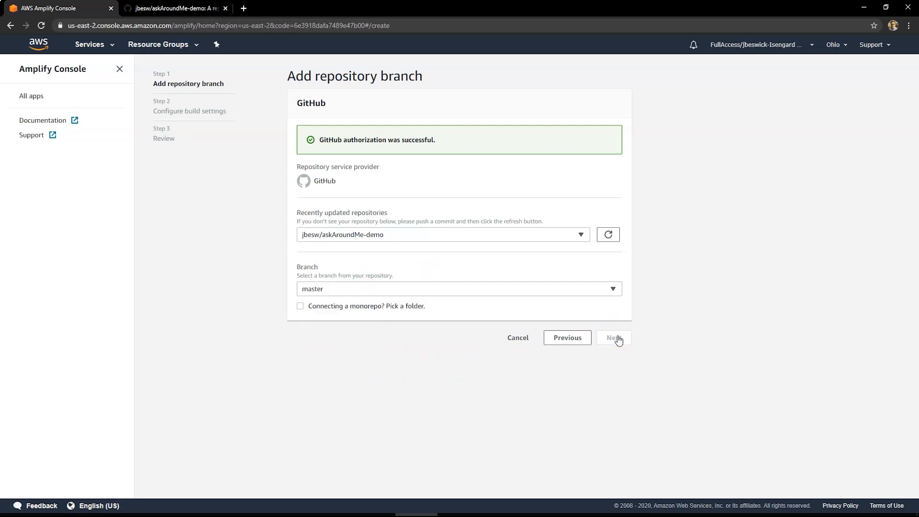
# Step: Accept the detected Vue build YAML, review the settings, and save and deploy
pyautogui.click(613, 338)
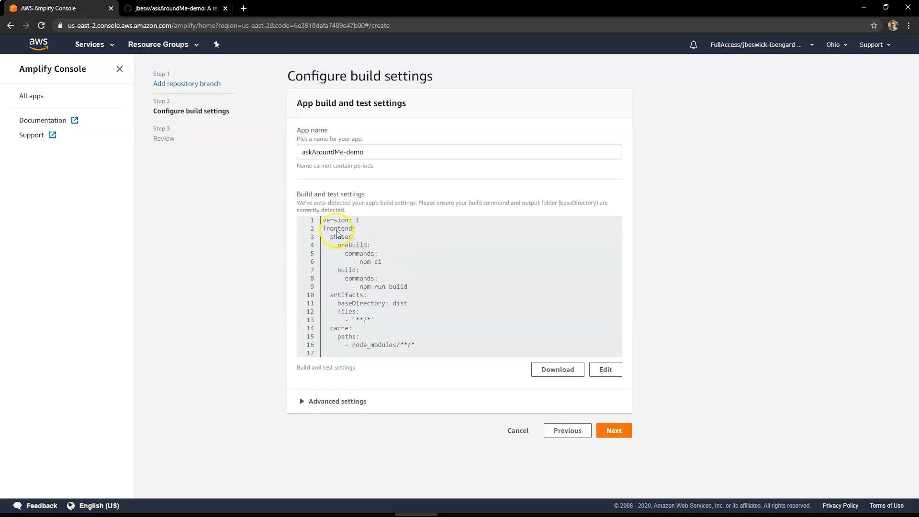
pyautogui.moveTo(381, 348)
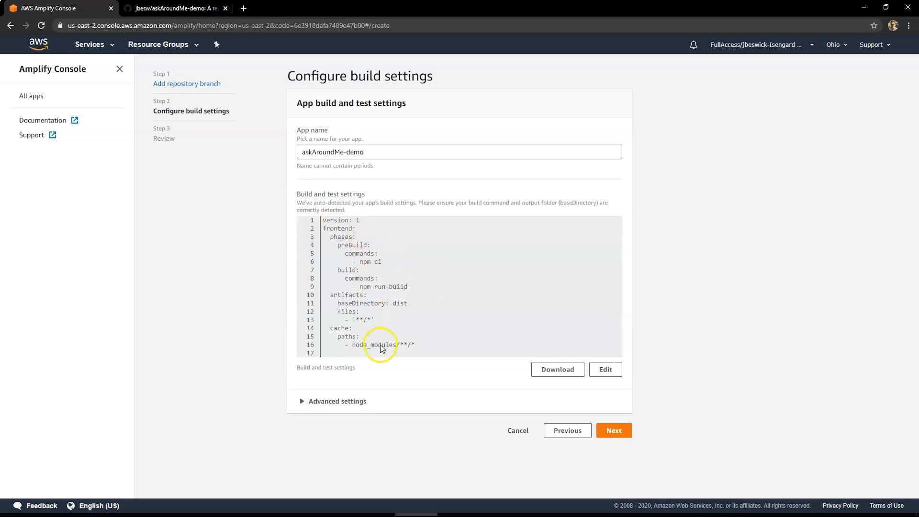
pyautogui.click(337, 401)
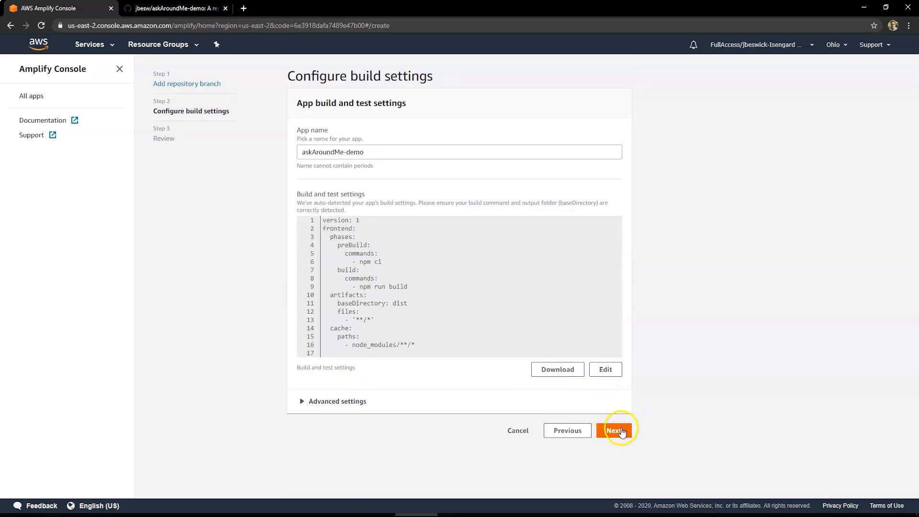
pyautogui.click(616, 431)
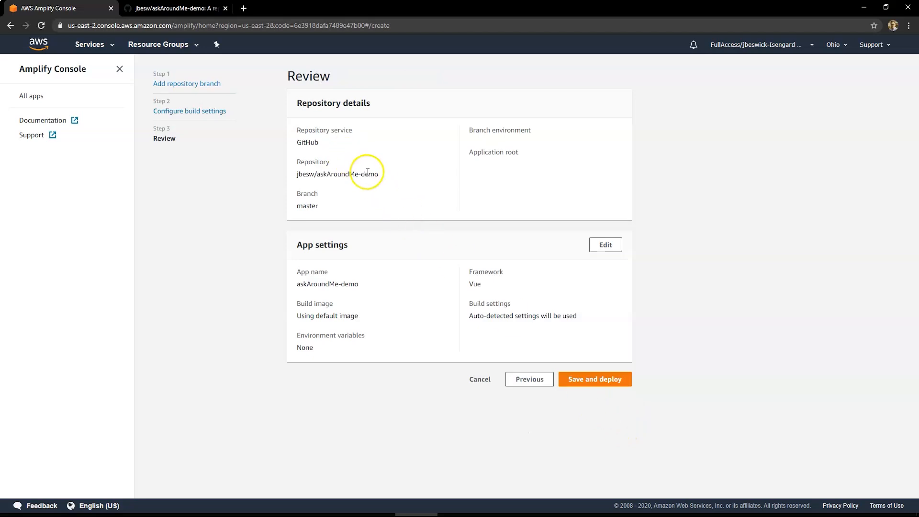
pyautogui.moveTo(357, 286)
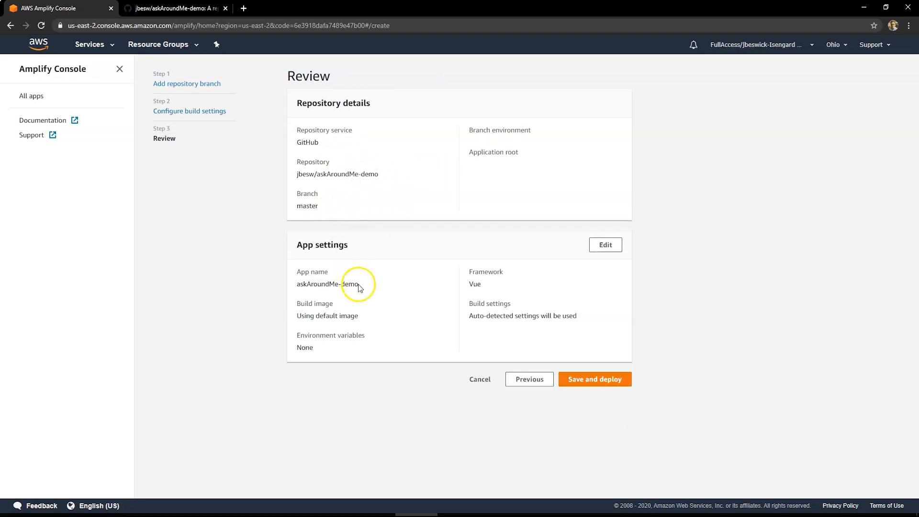
pyautogui.moveTo(518, 319)
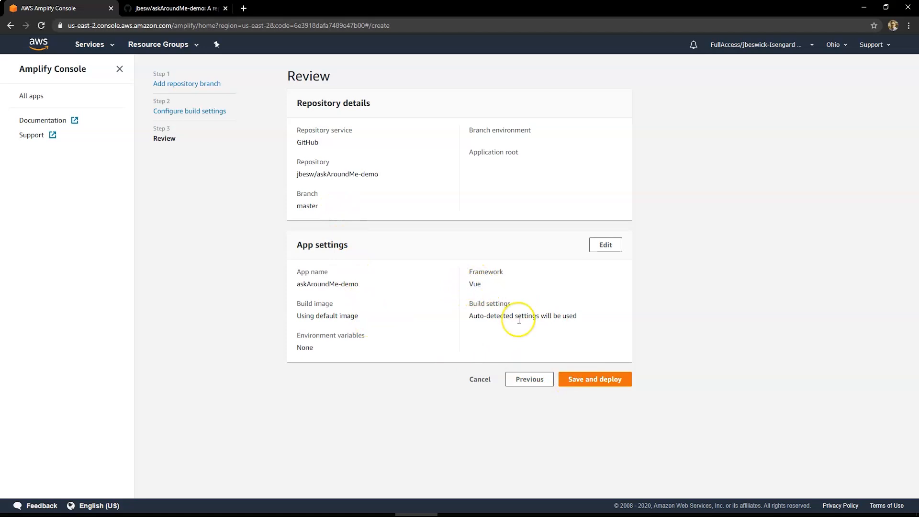
pyautogui.click(595, 379)
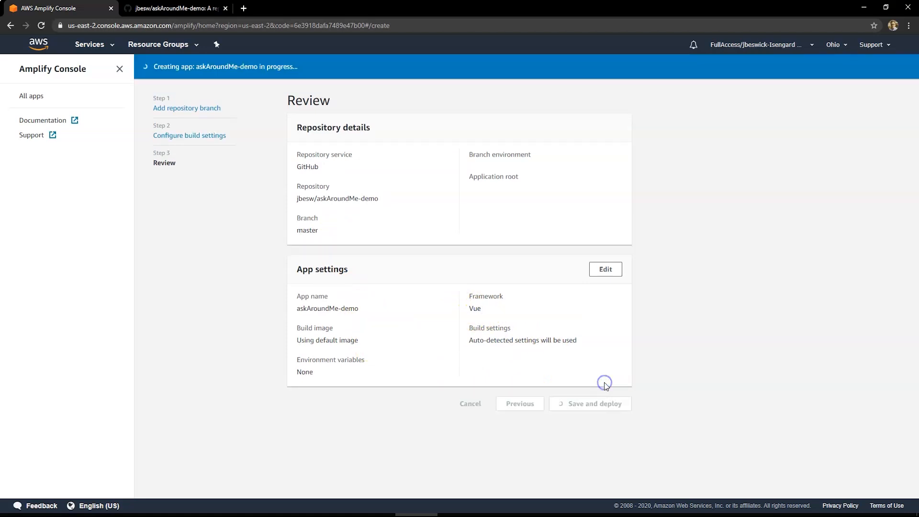
pyautogui.moveTo(407, 242)
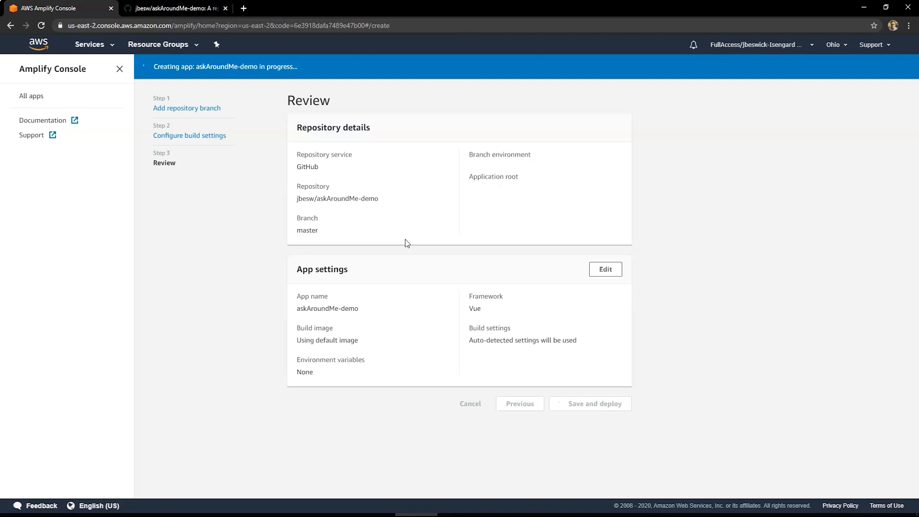
pyautogui.click(594, 403)
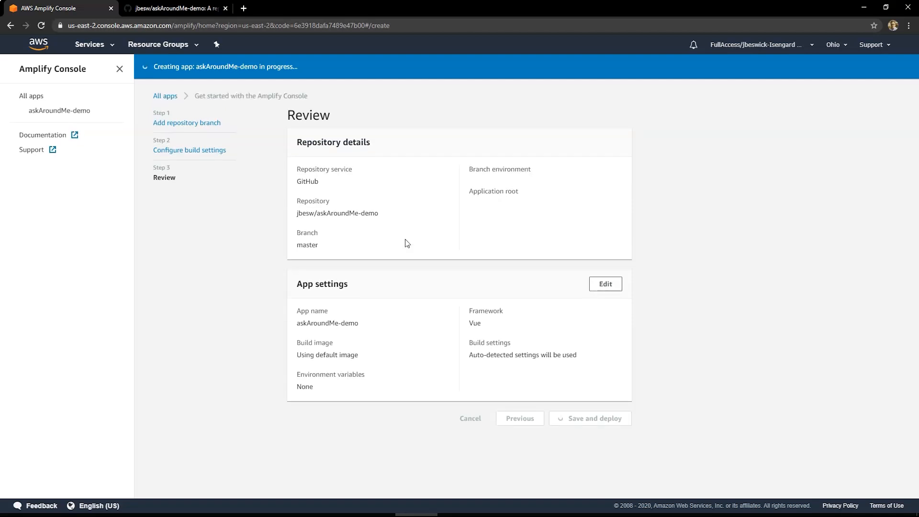
pyautogui.click(595, 418)
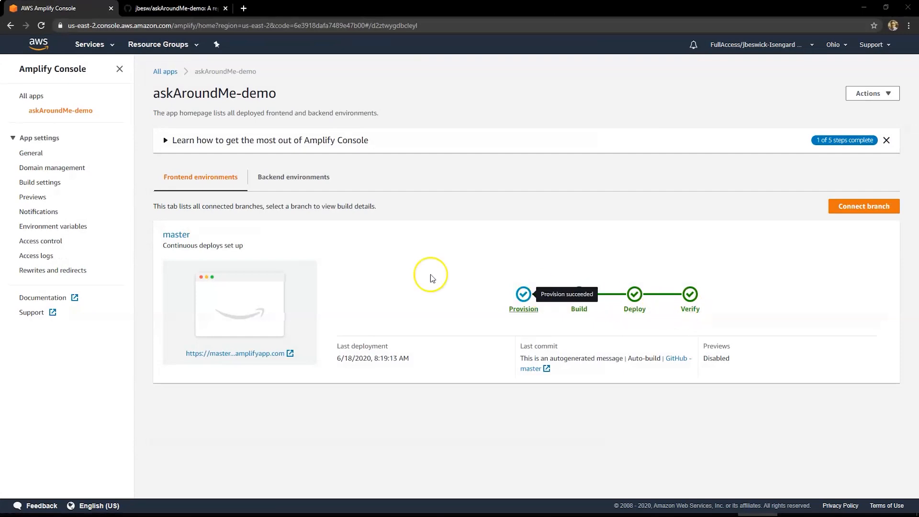
pyautogui.moveTo(238, 352)
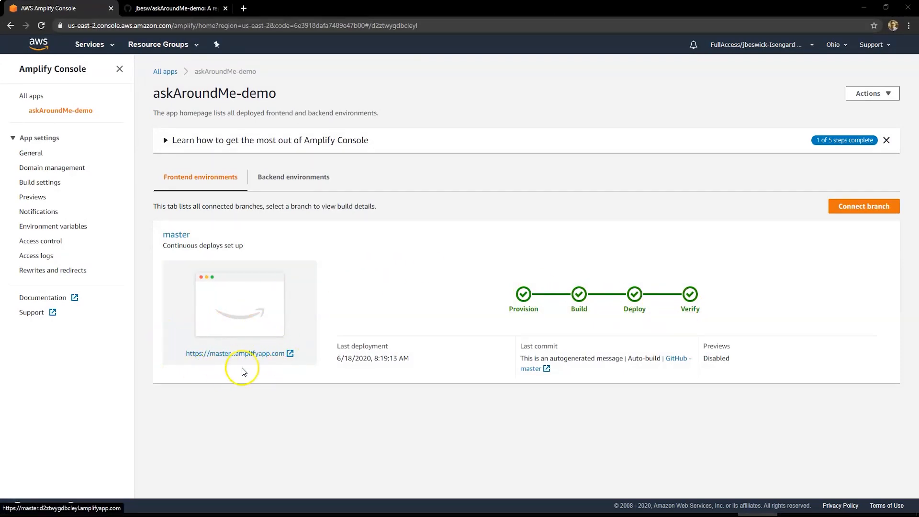
# Step: Open the master branch's amplifyapp.com link in a new tab after deployment completes
pyautogui.rightClick(236, 353)
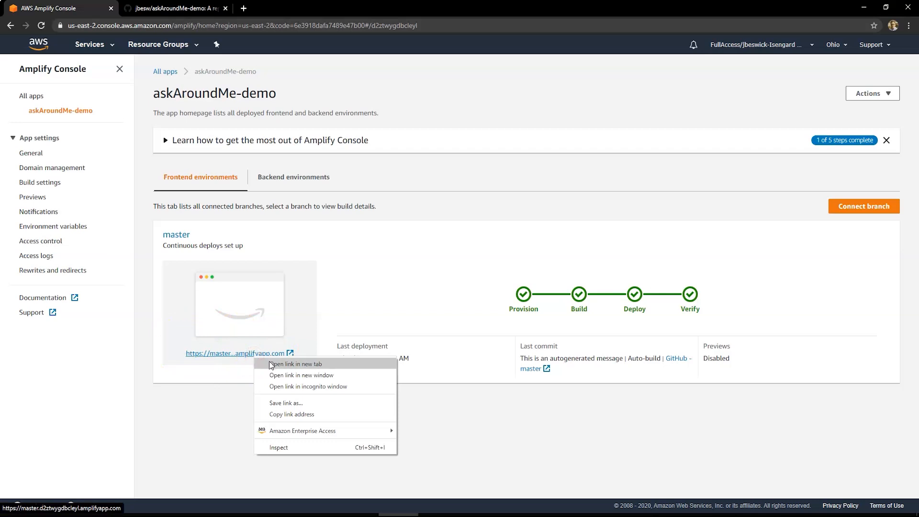
pyautogui.click(294, 363)
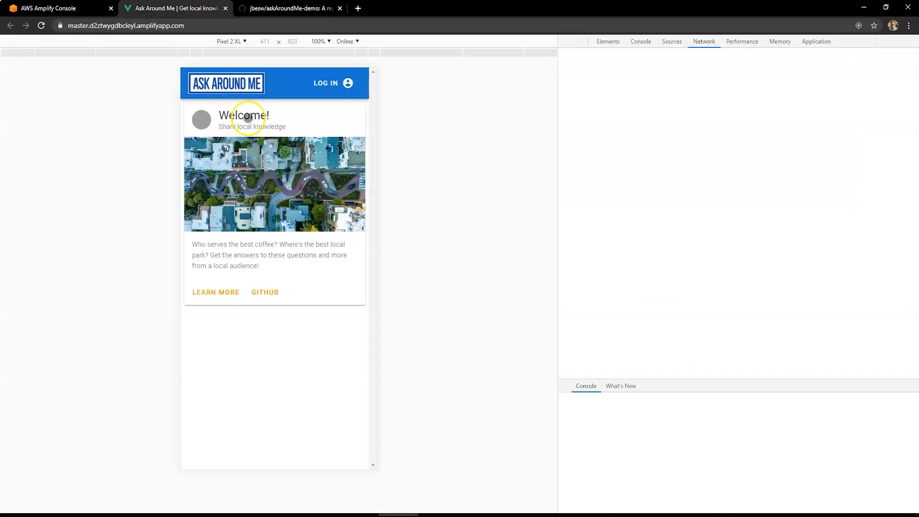
# Step: Show the DevTools Console and try logging in to Ask Around Me
pyautogui.click(579, 42)
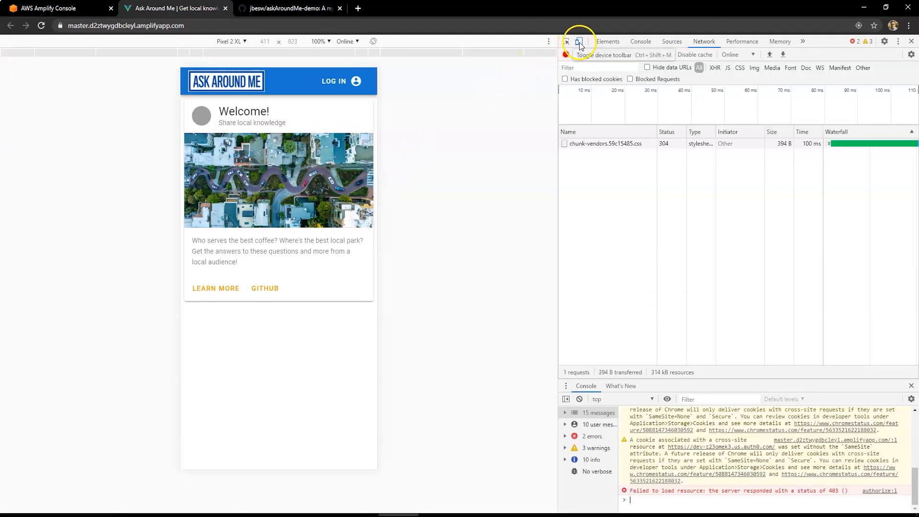
pyautogui.click(578, 42)
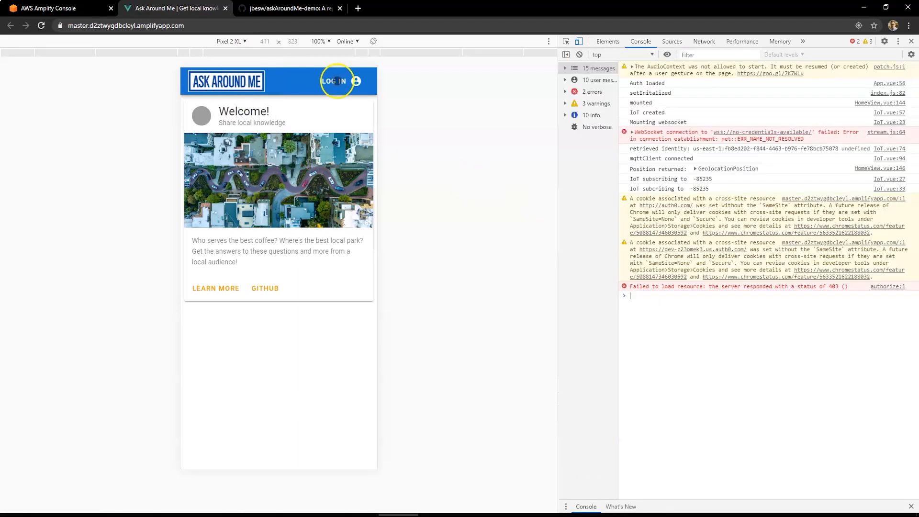
pyautogui.click(334, 81)
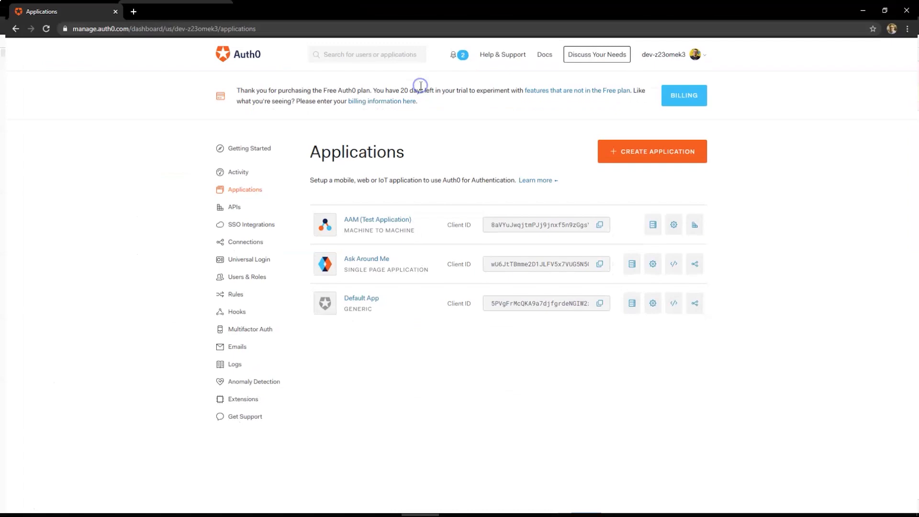
# Step: Open the Ask Around Me Auth0 settings and fetch the live site link from Amplify
pyautogui.click(235, 363)
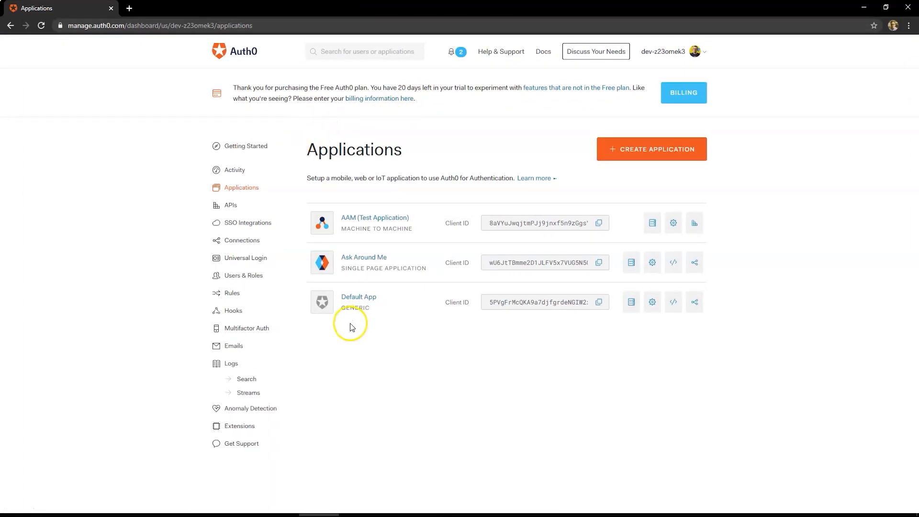
pyautogui.click(363, 257)
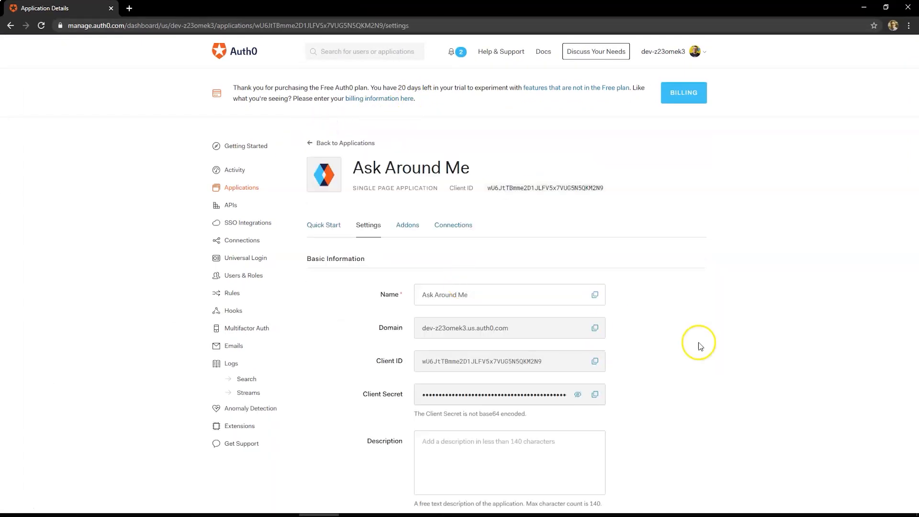
pyautogui.scroll(-3)
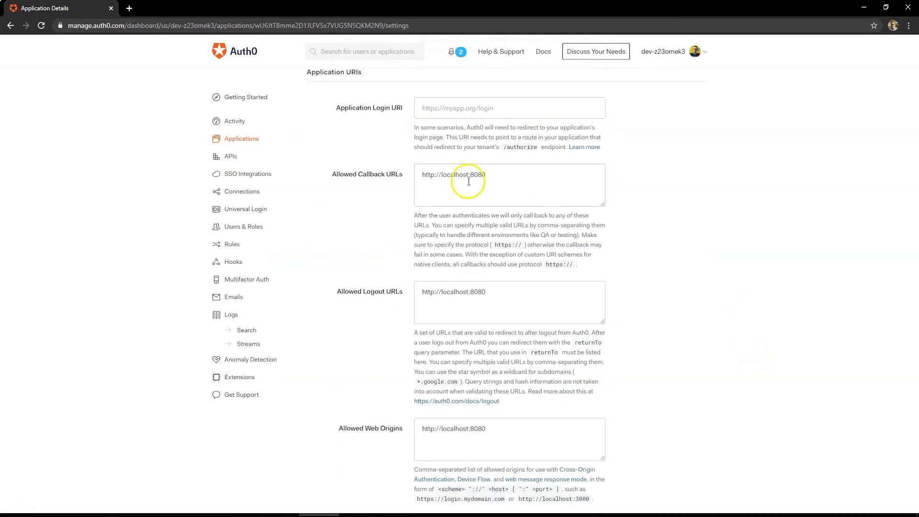
pyautogui.scroll(-3)
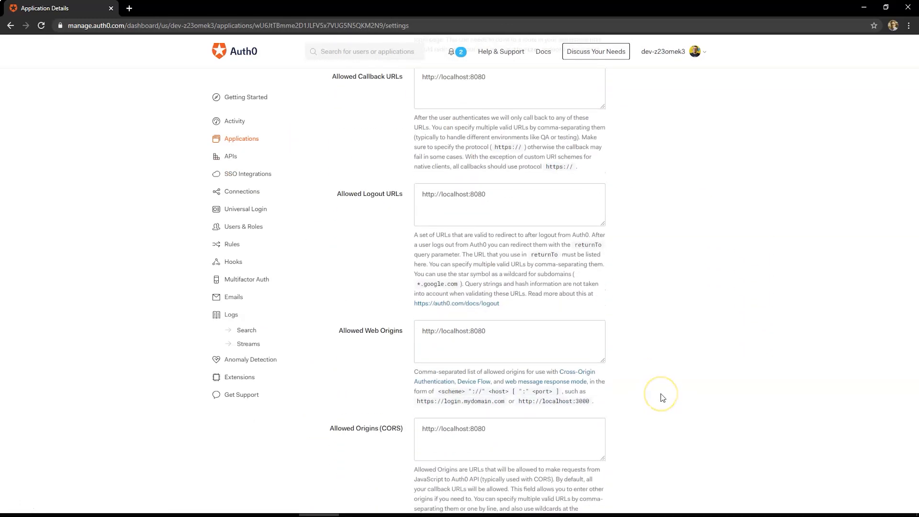
pyautogui.click(175, 7)
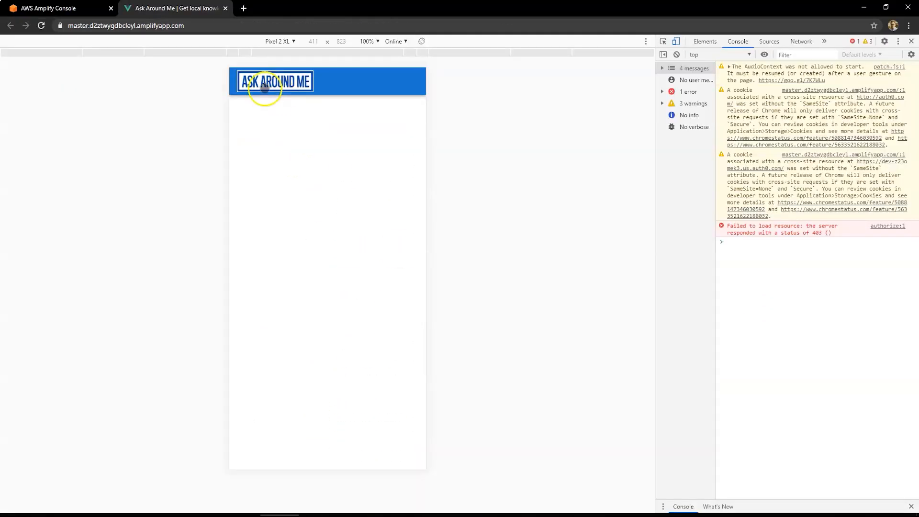
pyautogui.click(56, 8)
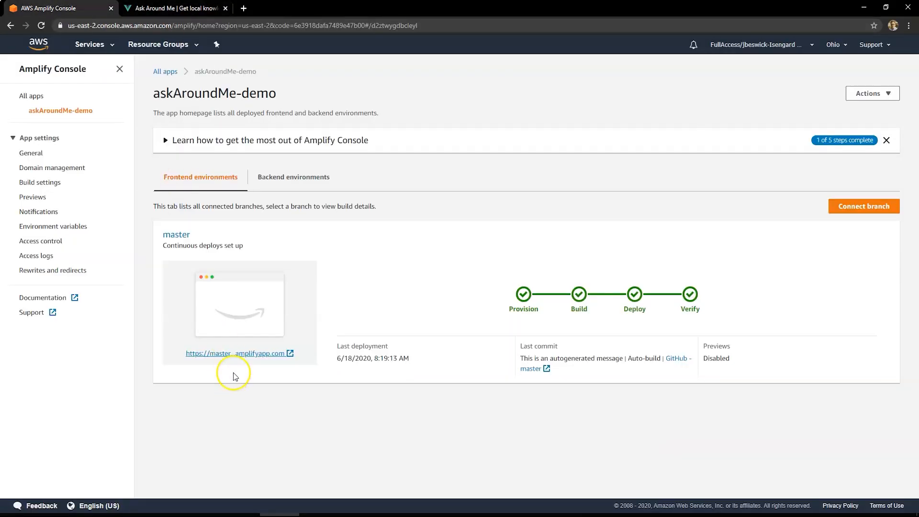
pyautogui.rightClick(239, 353)
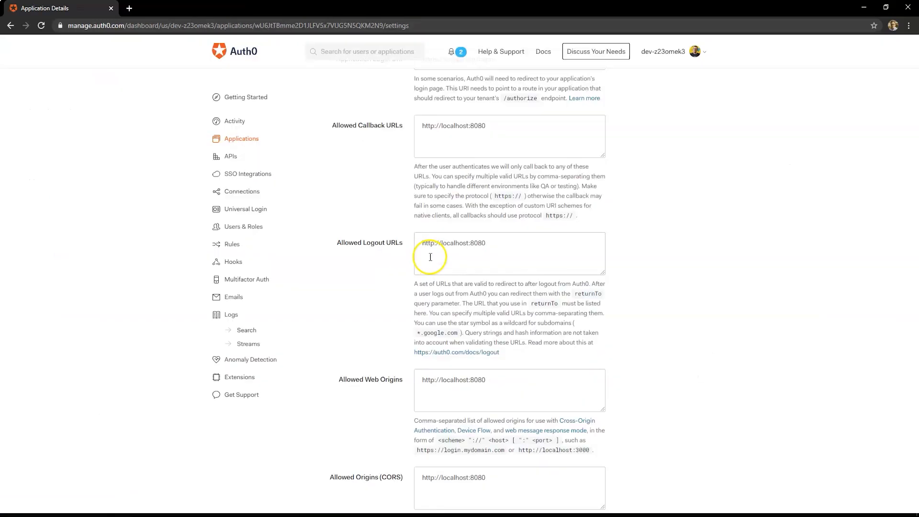
pyautogui.write(',')
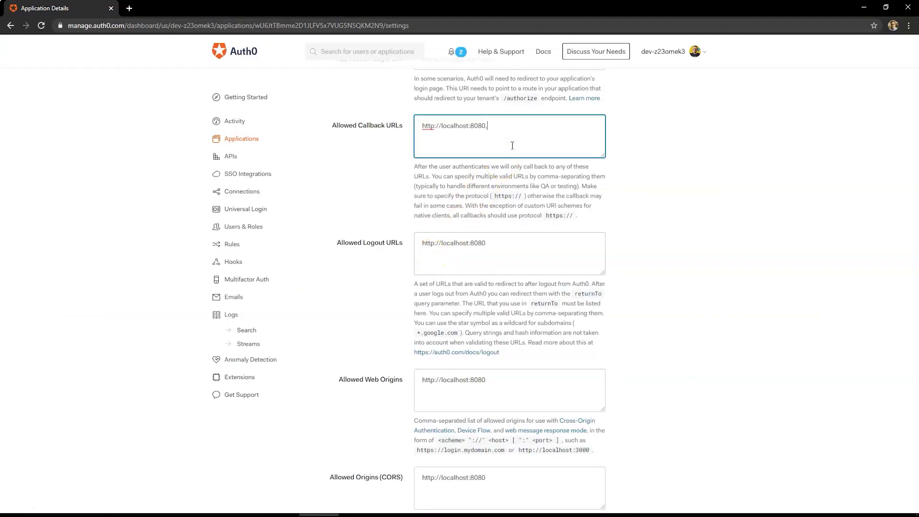
pyautogui.write('https://master.d2ztwygdbcleyl.amplifyapp.com/')
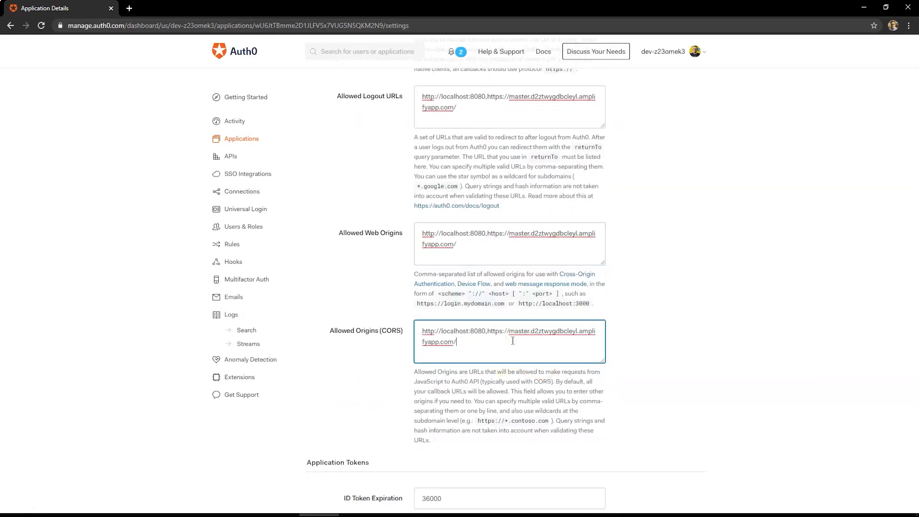
pyautogui.scroll(-3)
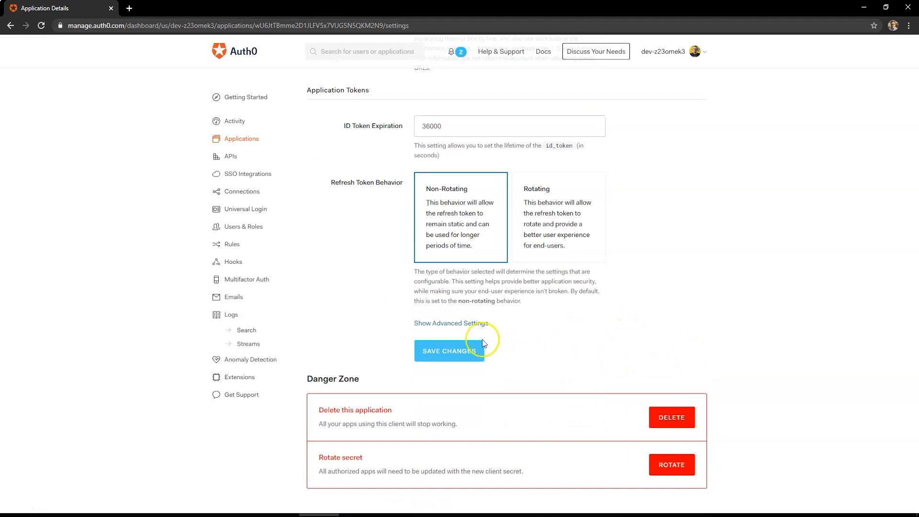
pyautogui.click(449, 351)
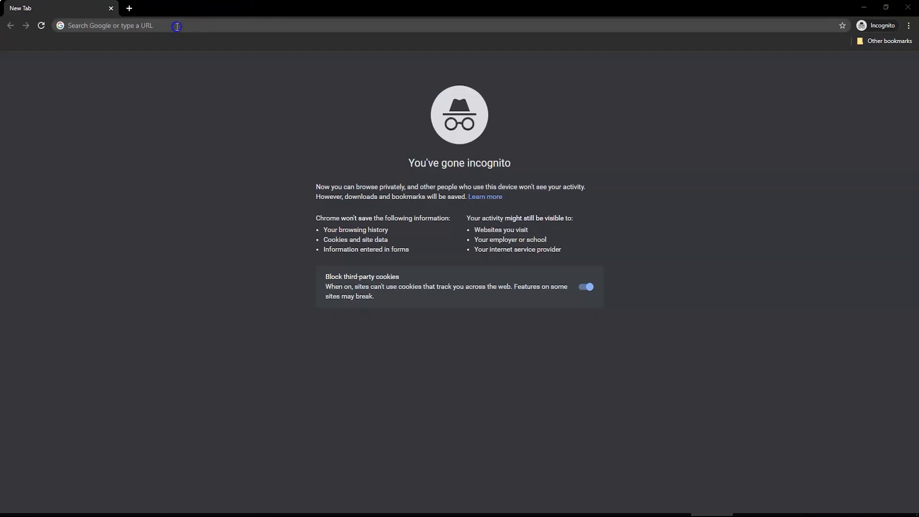
# Step: Load master.d2ztwygdbcleyl.amplifyapp.com privately, allow location access, and log in to the app
pyautogui.write('master.d2ztwygdbcleyl.amplifyapp.com')
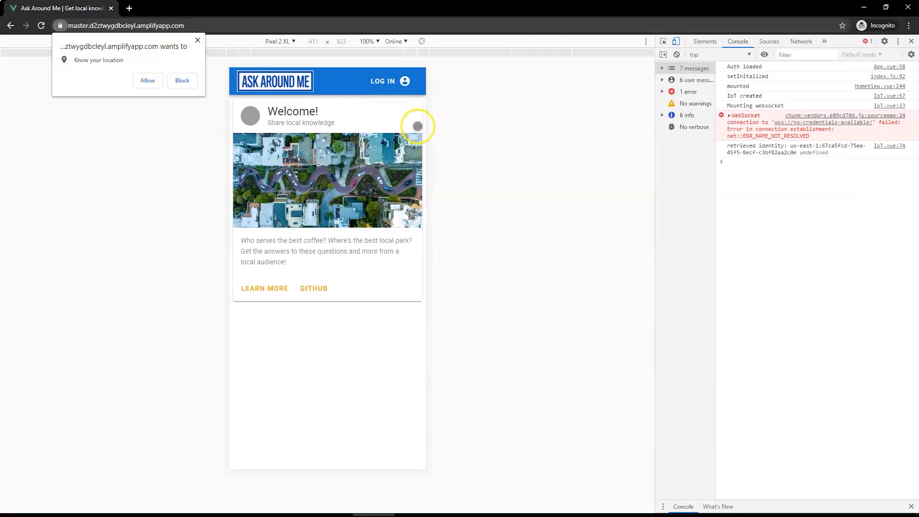
pyautogui.click(147, 81)
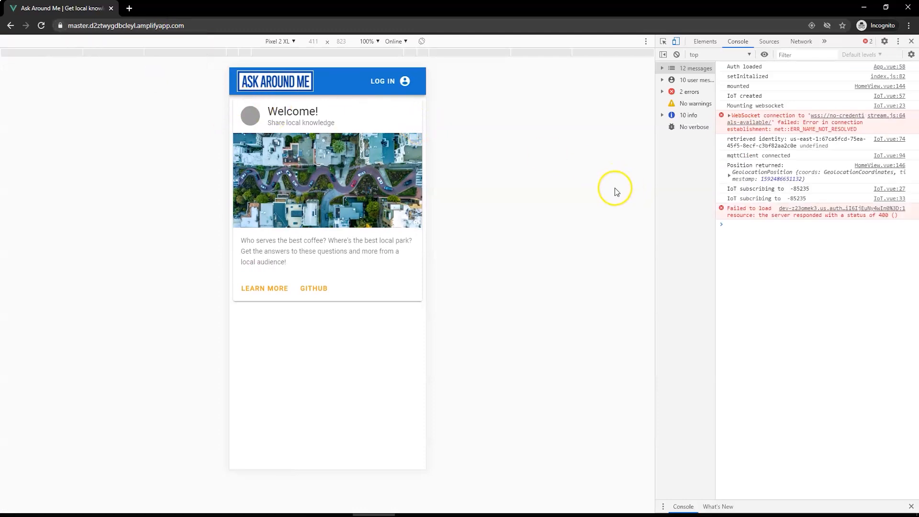
pyautogui.moveTo(481, 142)
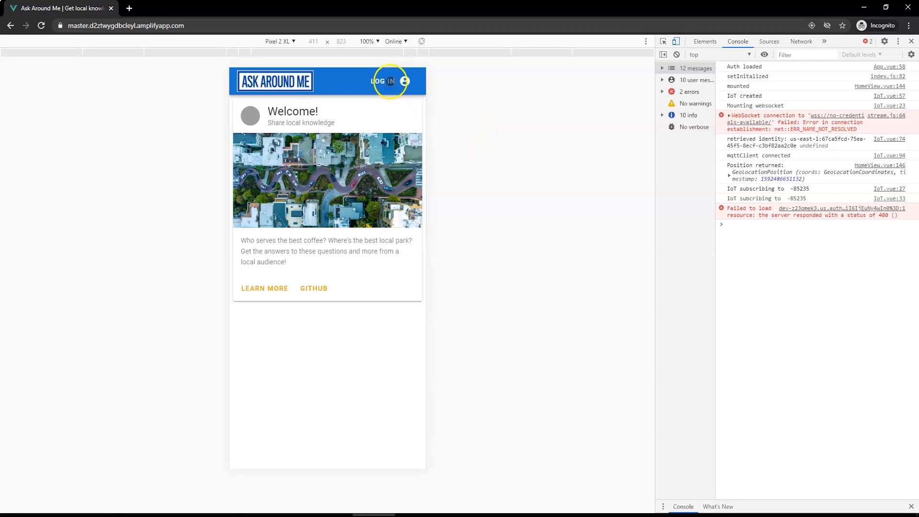
pyautogui.click(383, 81)
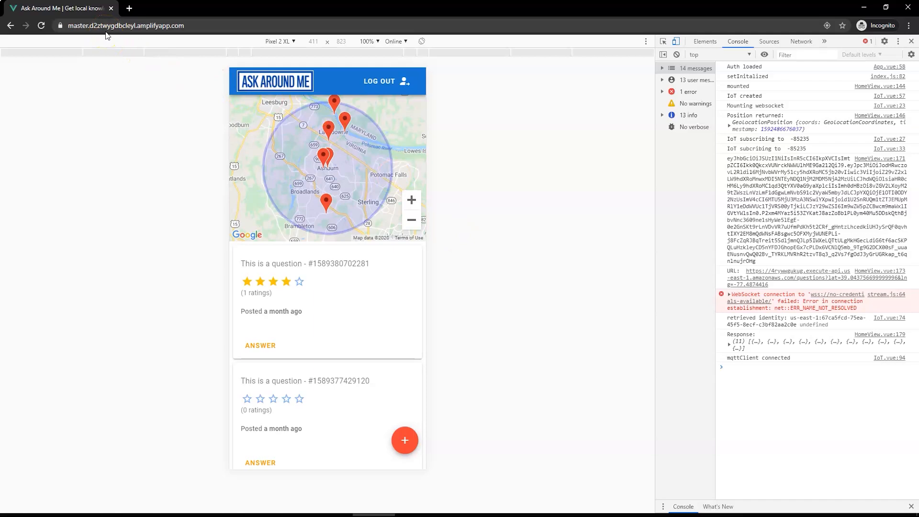
pyautogui.moveTo(62, 493)
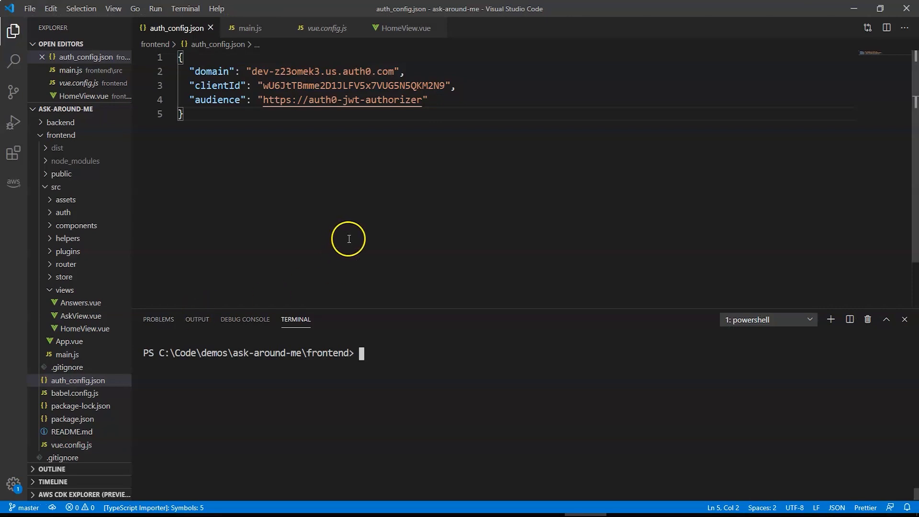
pyautogui.moveTo(419, 209)
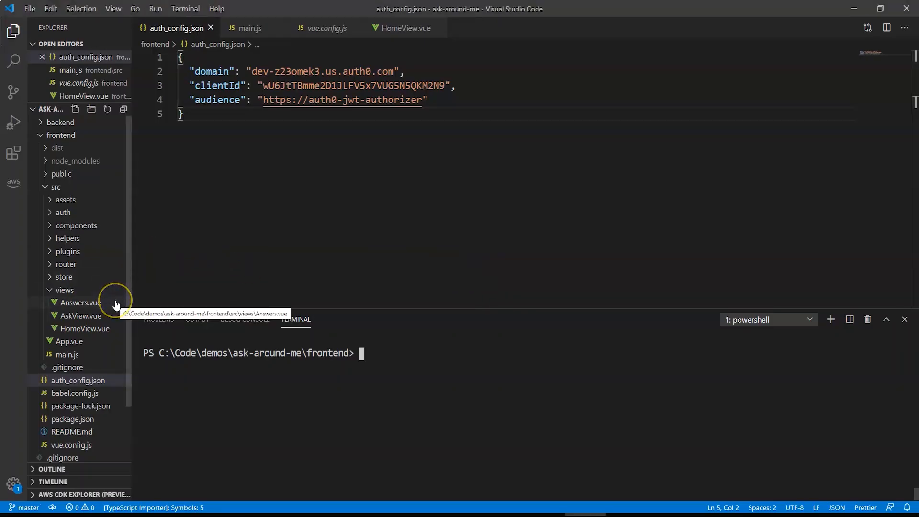
# Step: In App.vue, replace 'Log' with 'Sign' in the app bar button labels
pyautogui.click(69, 341)
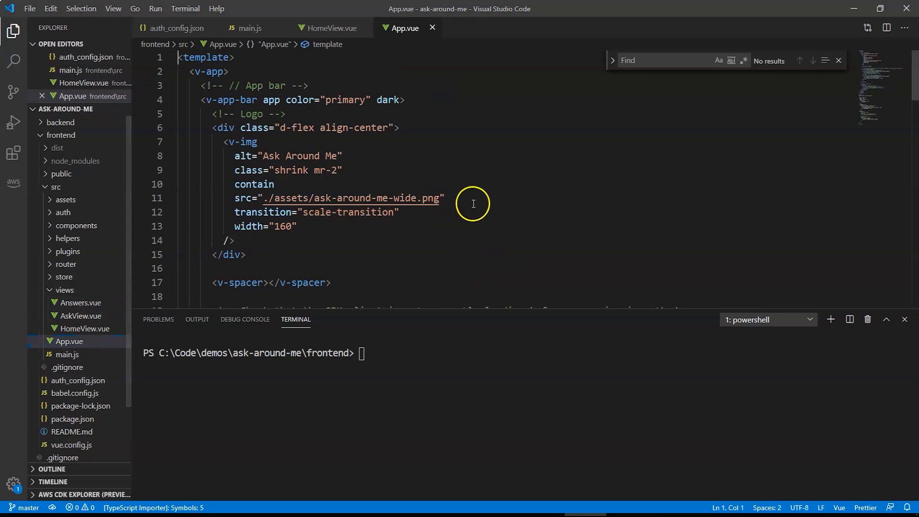
pyautogui.scroll(-3)
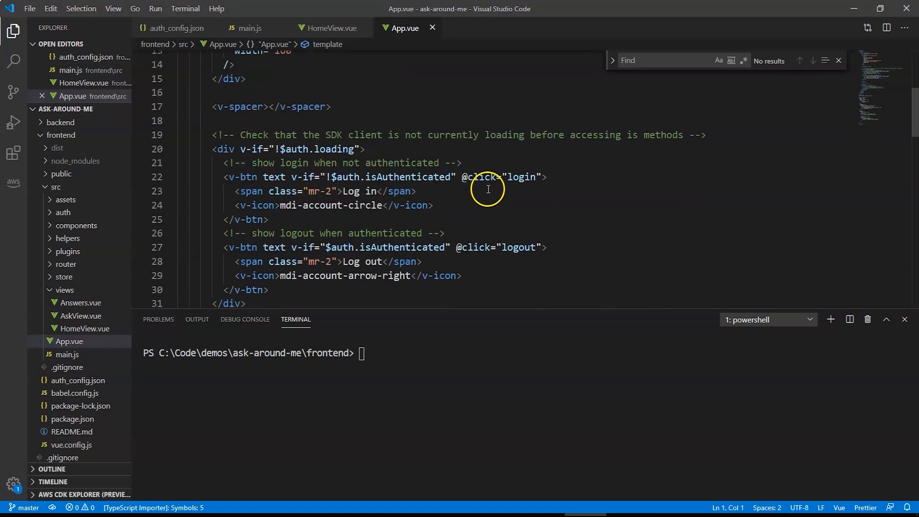
pyautogui.moveTo(370, 262)
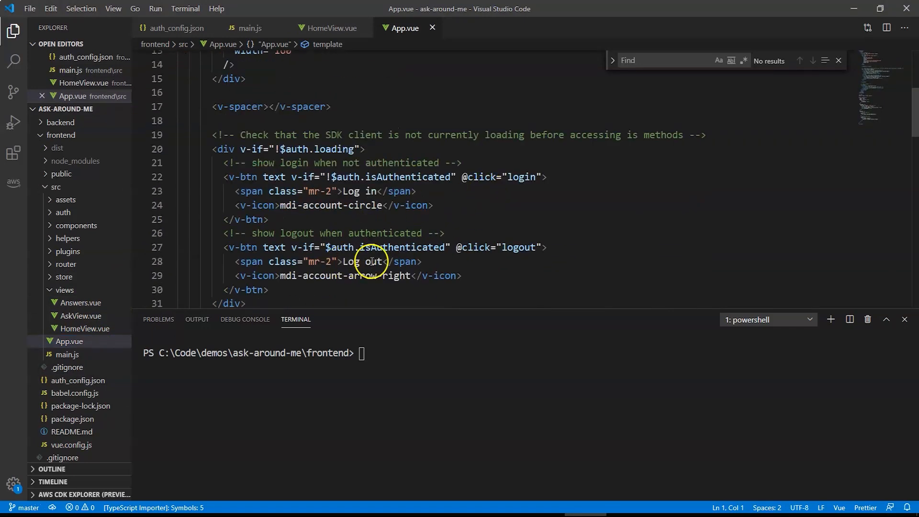
pyautogui.doubleClick(351, 262)
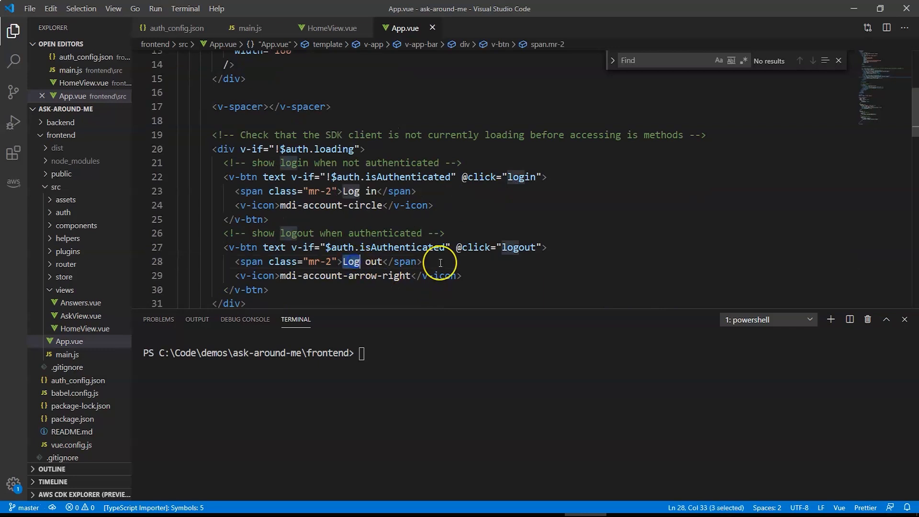
pyautogui.write('Sign')
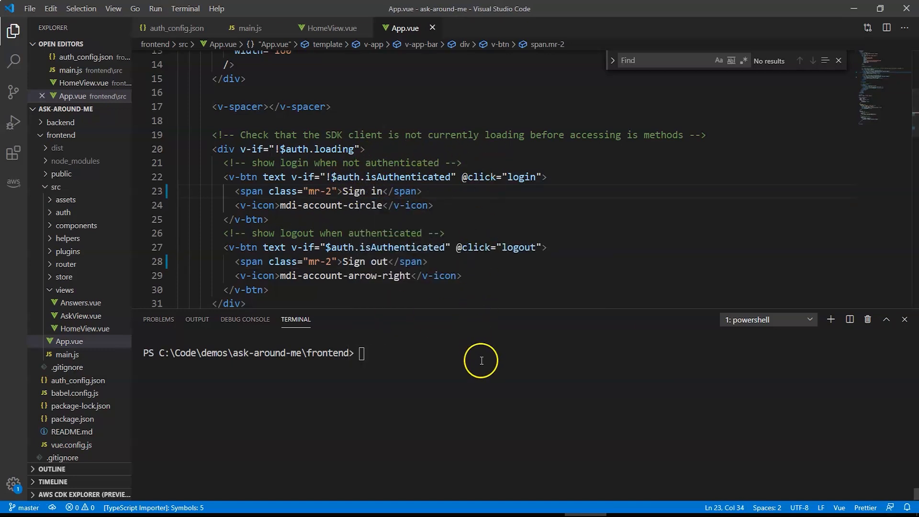
# Step: Run git status, commit all changes as "Change button text", and git push
pyautogui.write('git')
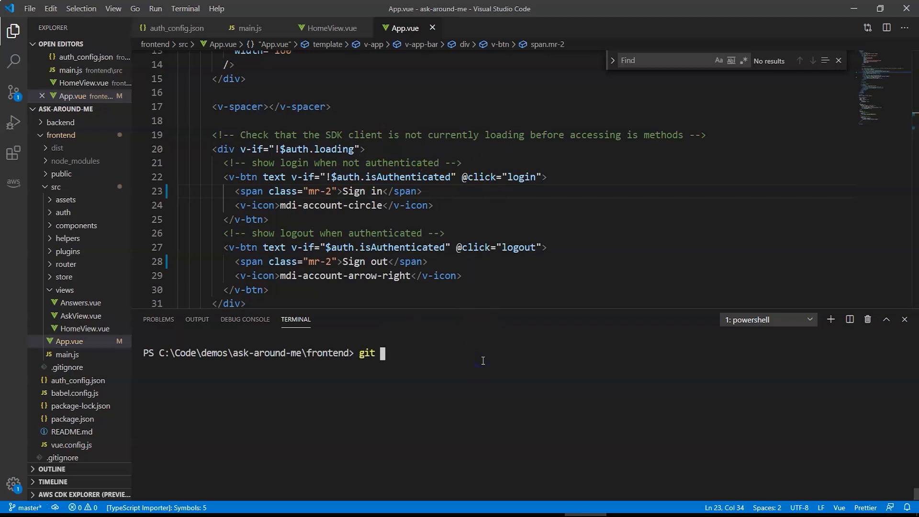
pyautogui.write('status')
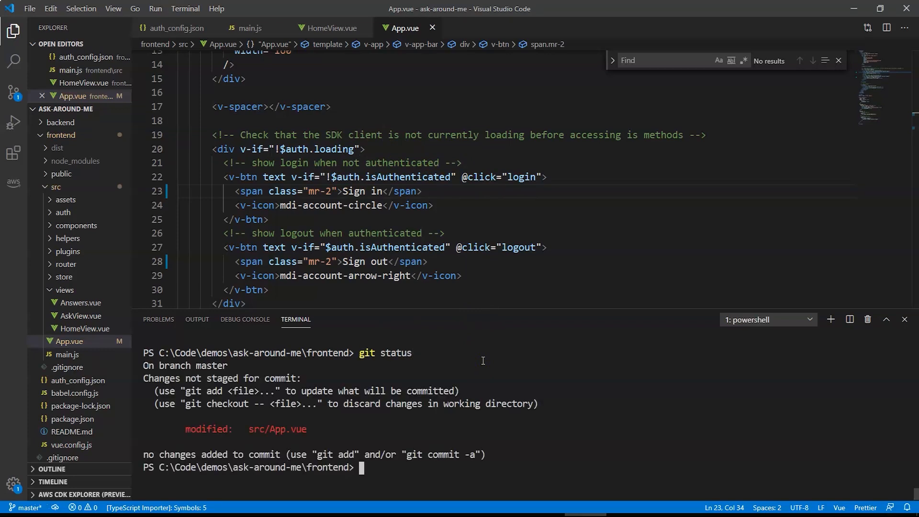
pyautogui.write('git commit')
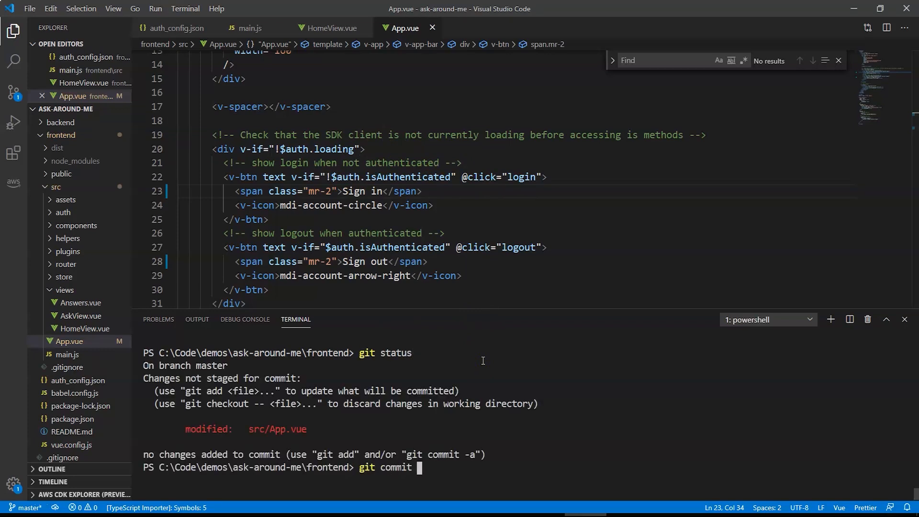
pyautogui.write('-am')
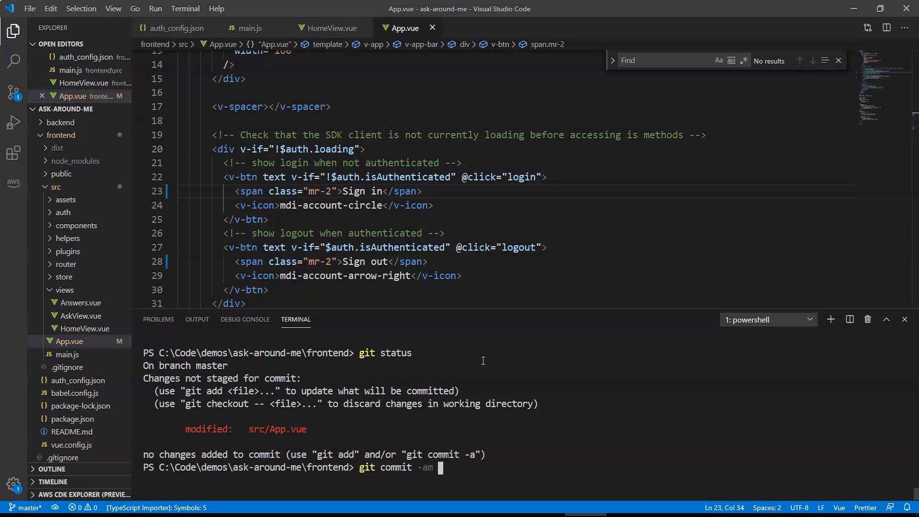
pyautogui.write('"Change button te')
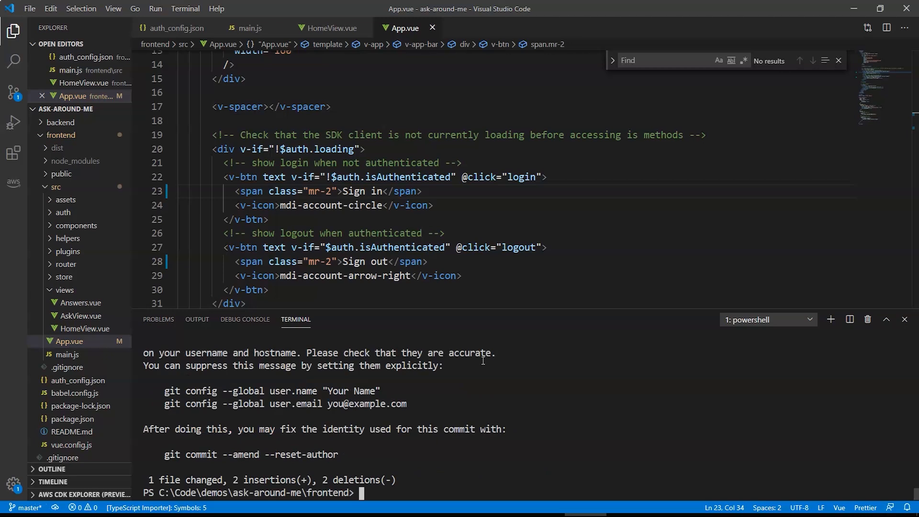
pyautogui.write('git push')
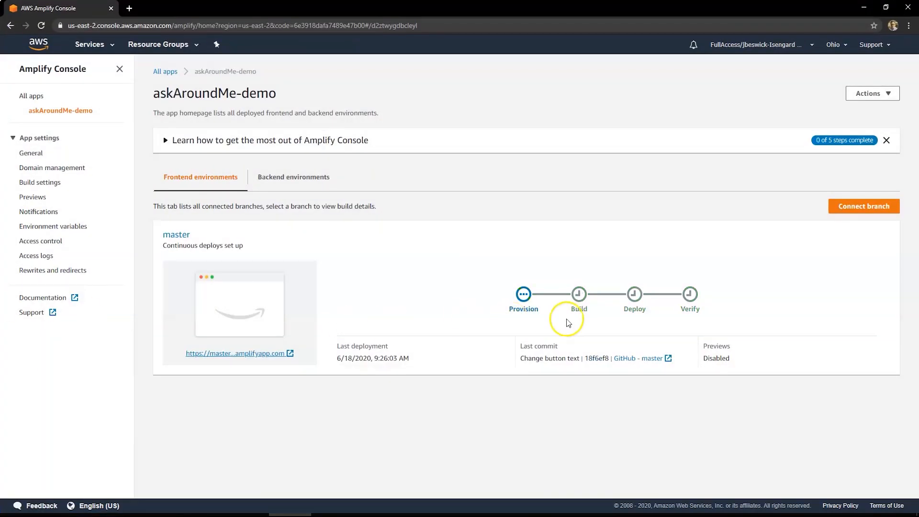
pyautogui.moveTo(538, 321)
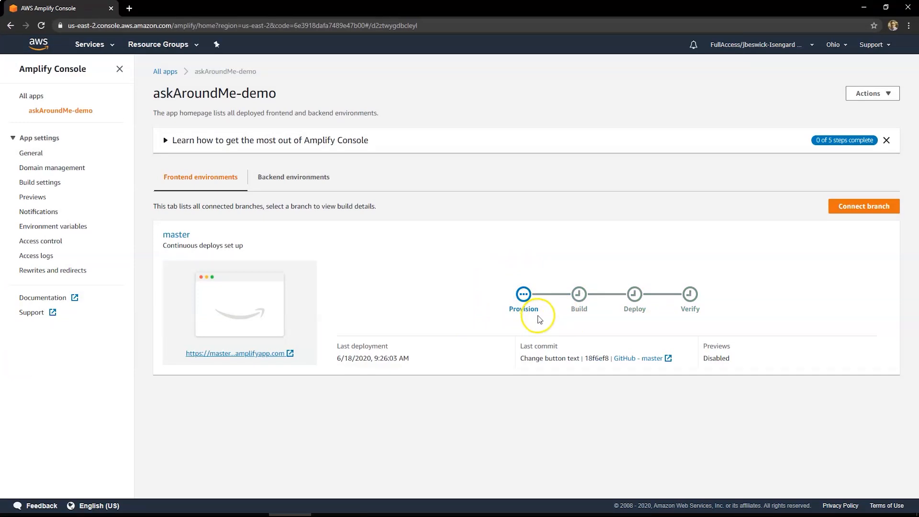
pyautogui.moveTo(503, 319)
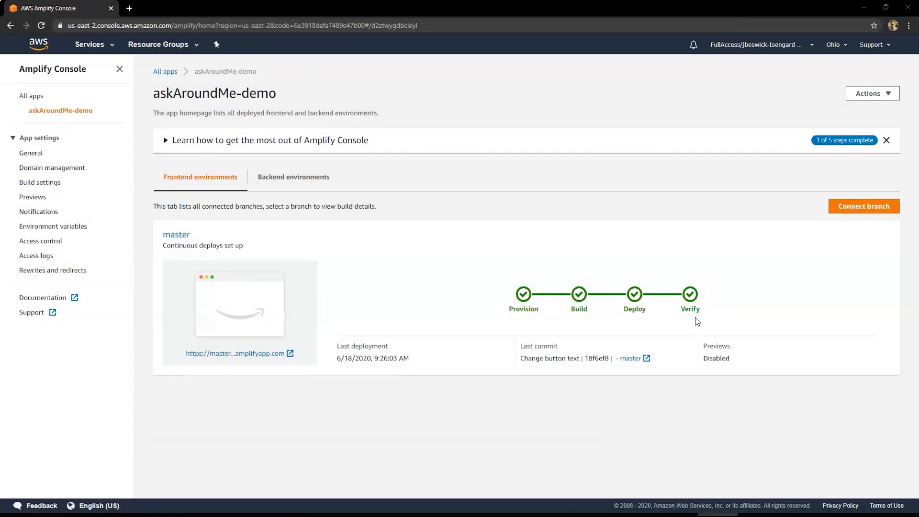
# Step: Open the master amplifyapp.com link in incognito, allow location, and click Sign In
pyautogui.rightClick(245, 353)
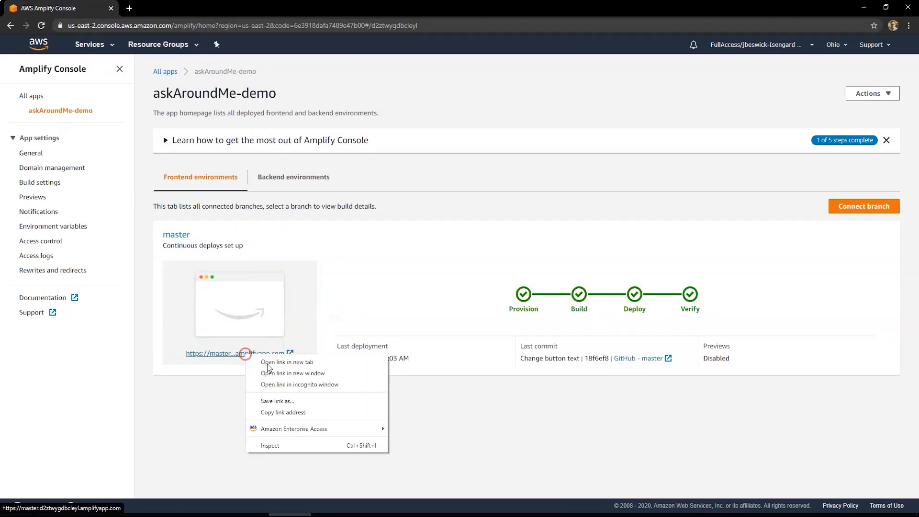
pyautogui.click(299, 384)
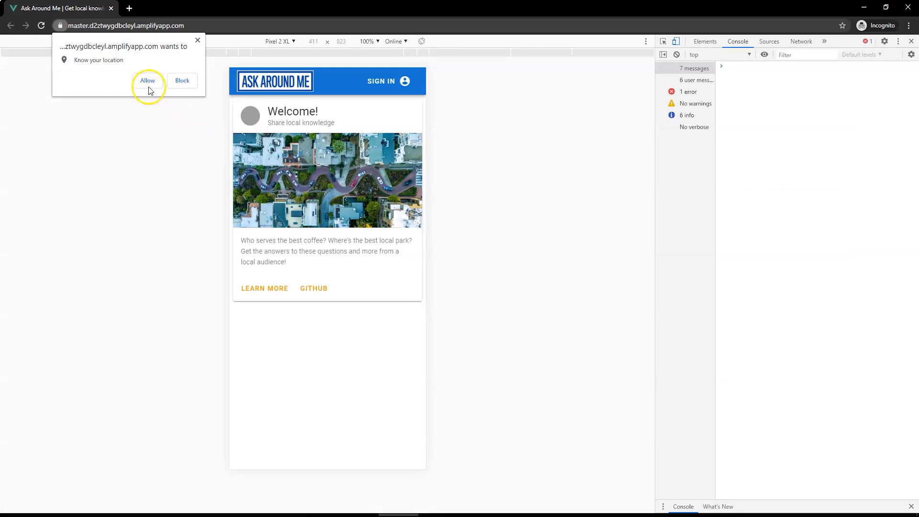
pyautogui.click(147, 80)
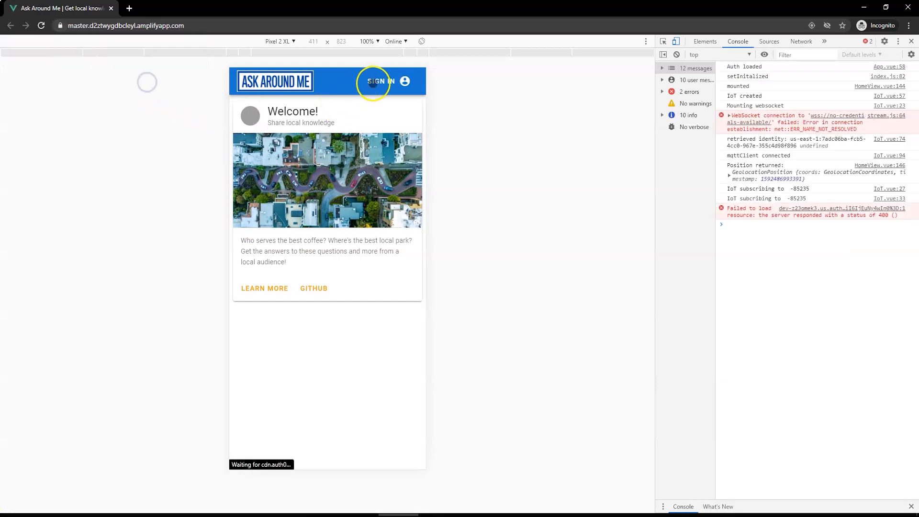
pyautogui.click(380, 81)
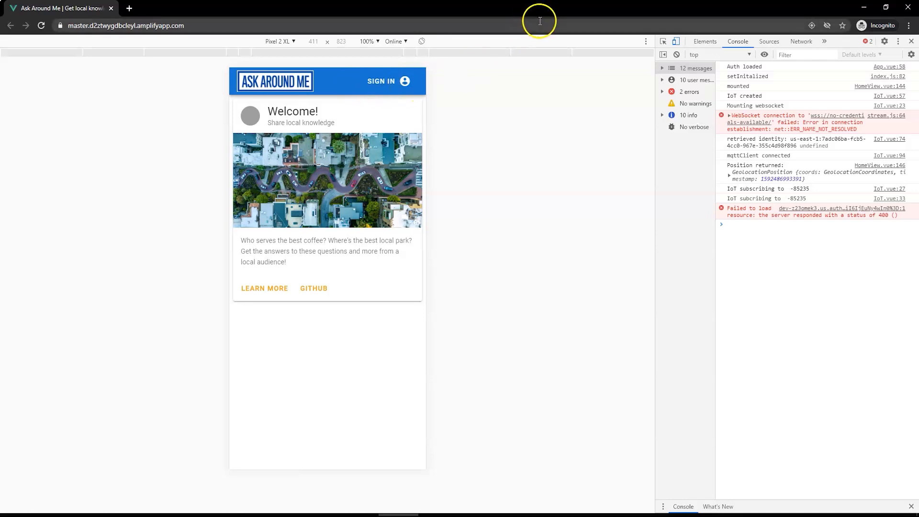
pyautogui.moveTo(527, 65)
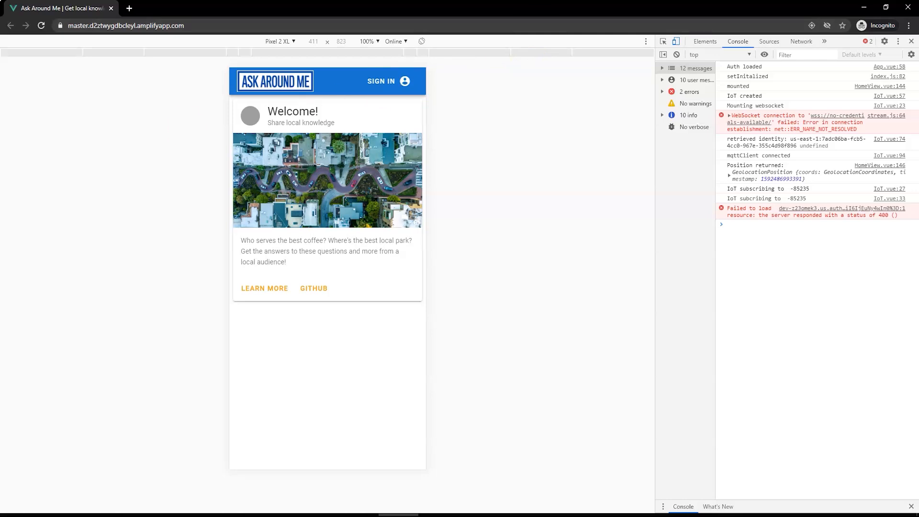
pyautogui.moveTo(18, 510)
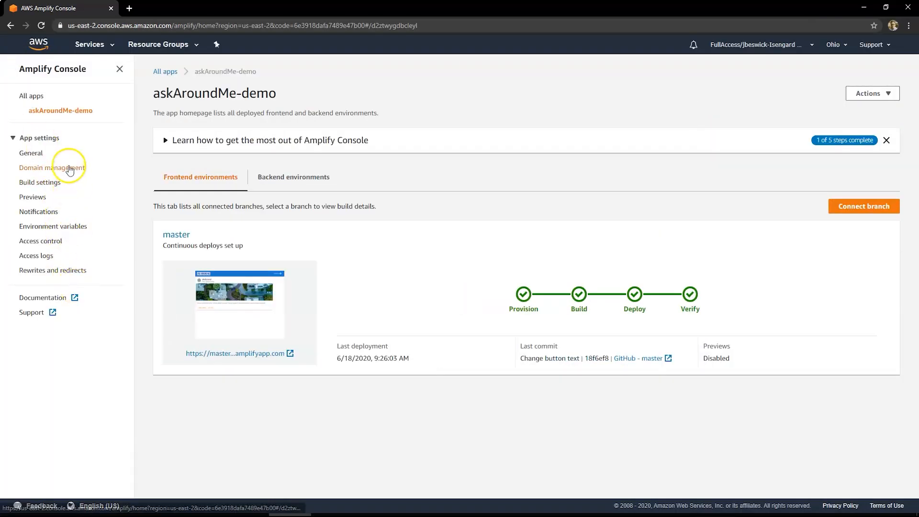
# Step: Go to Domain management and start adding a new domain
pyautogui.click(53, 168)
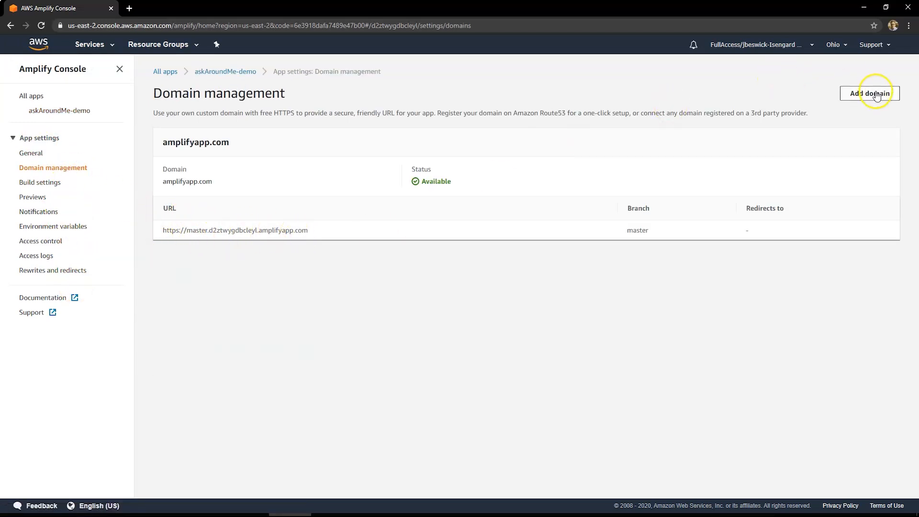
pyautogui.click(870, 94)
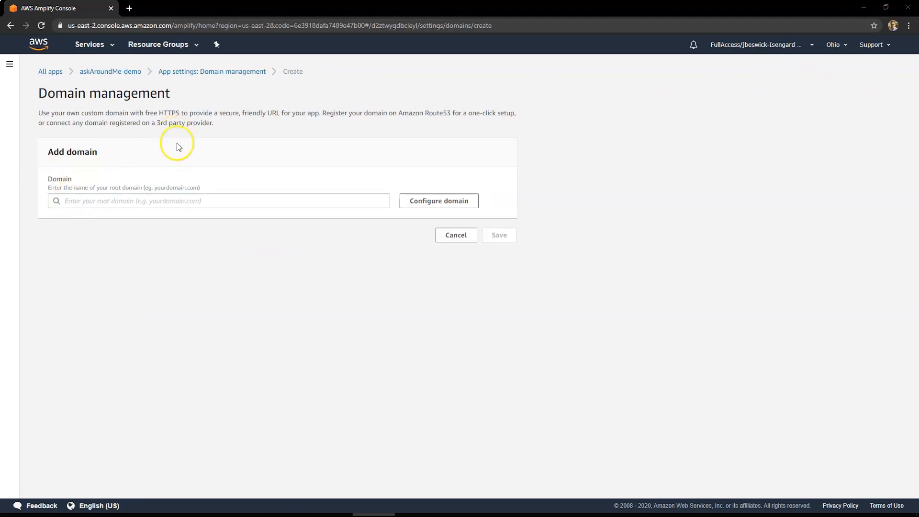
# Step: Add ask.jbes.dev to master without the www subdomain or root-to-www redirect, then save
pyautogui.click(219, 201)
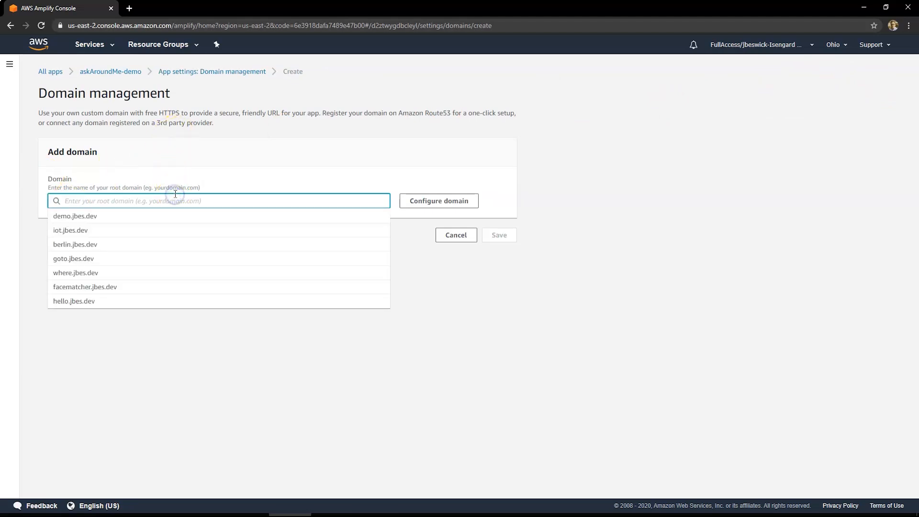
pyautogui.write('ask.jbes.dev')
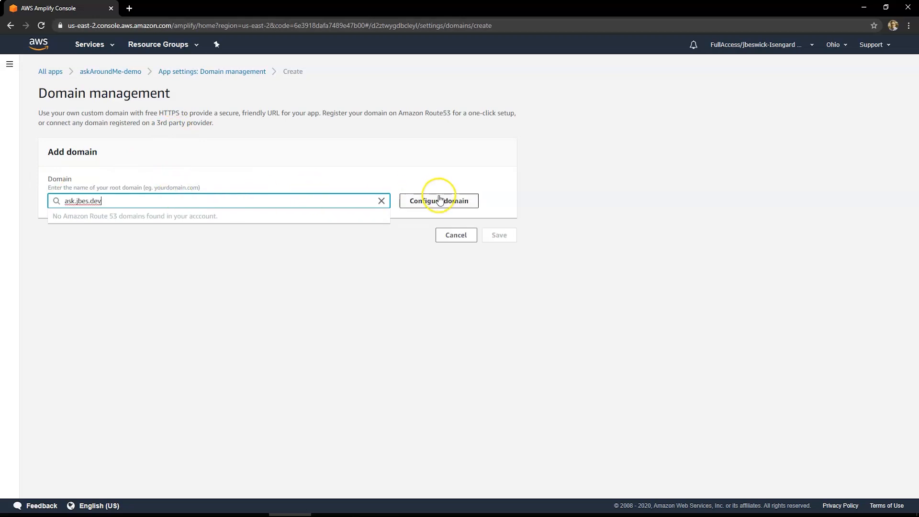
pyautogui.click(439, 201)
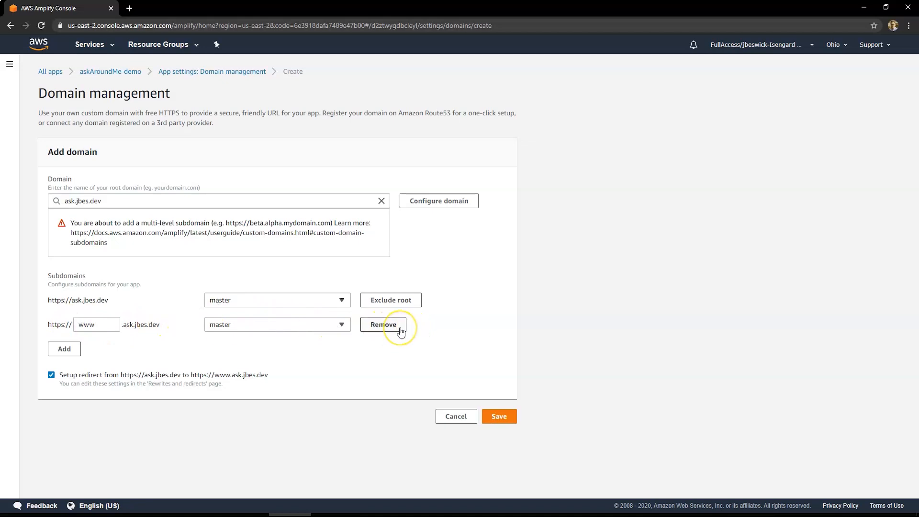
pyautogui.click(383, 324)
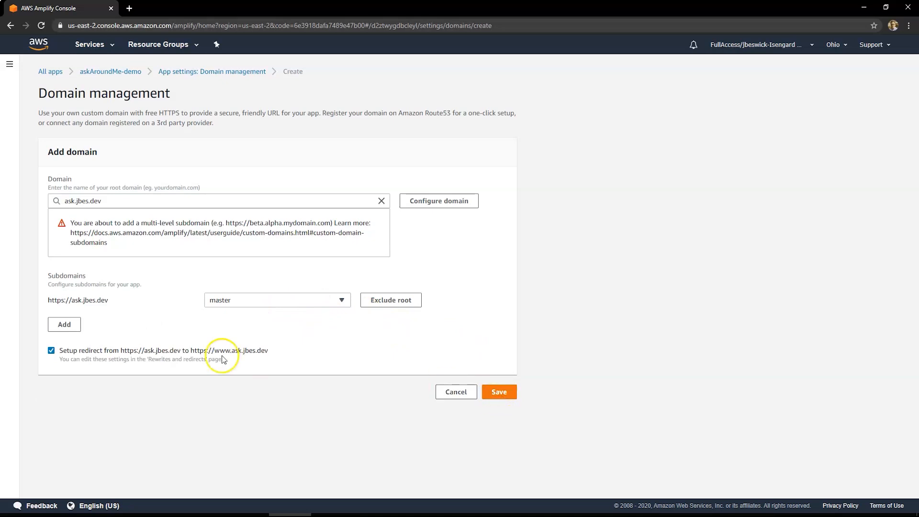
pyautogui.click(52, 350)
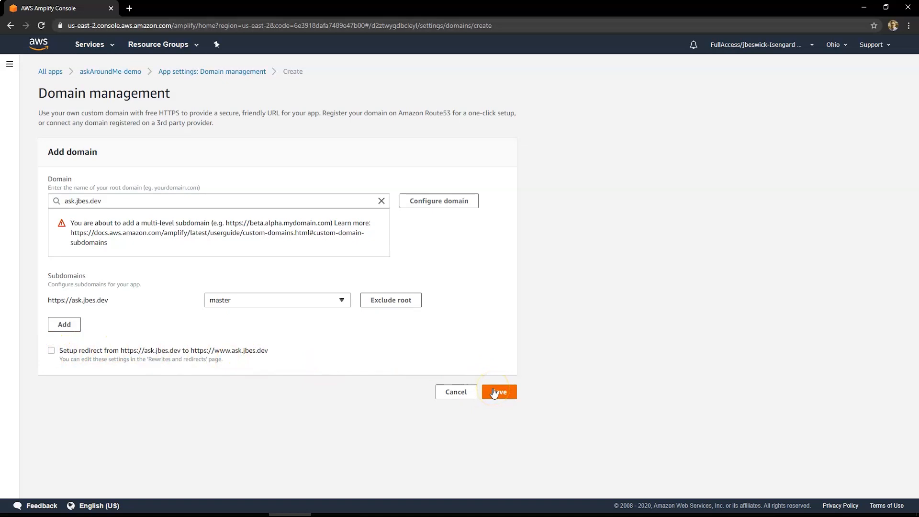
pyautogui.click(498, 391)
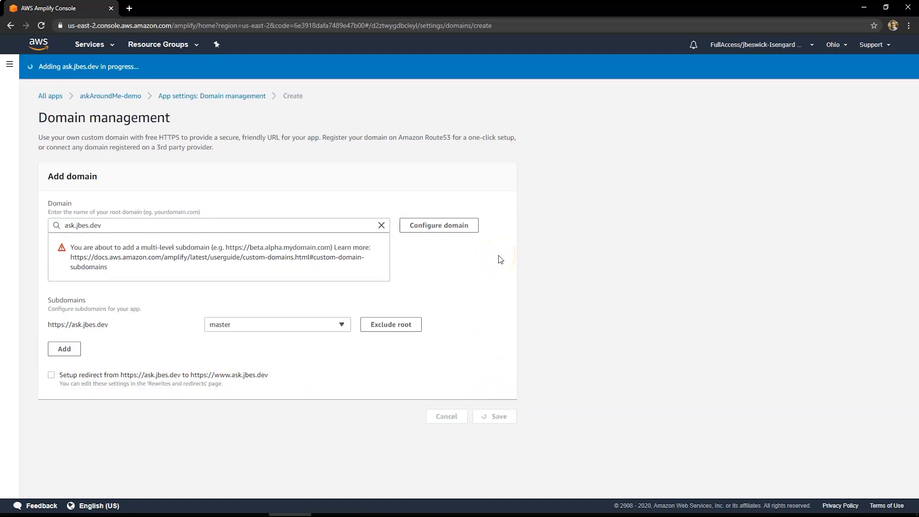
pyautogui.click(495, 416)
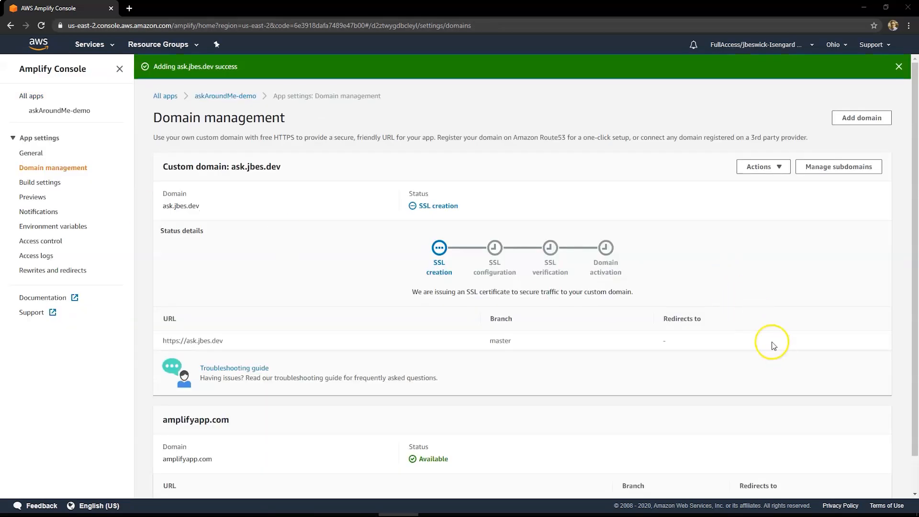
pyautogui.click(898, 67)
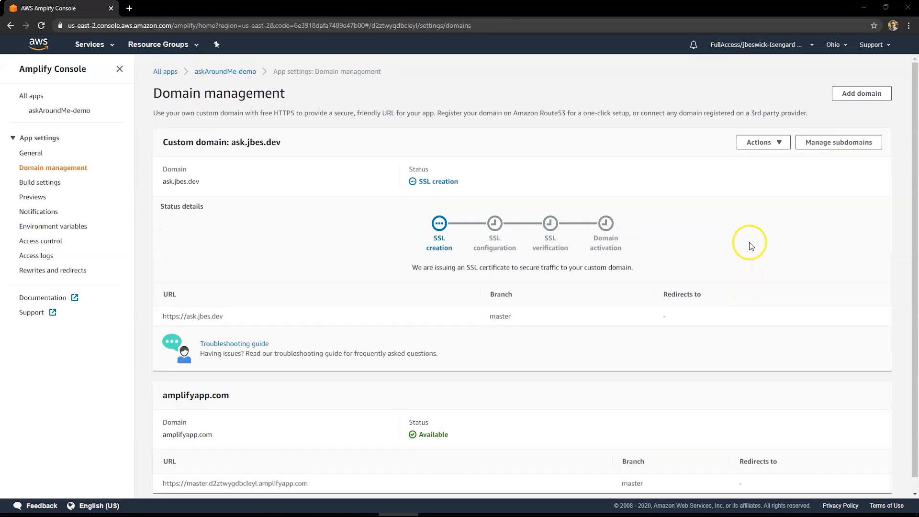
pyautogui.moveTo(790, 221)
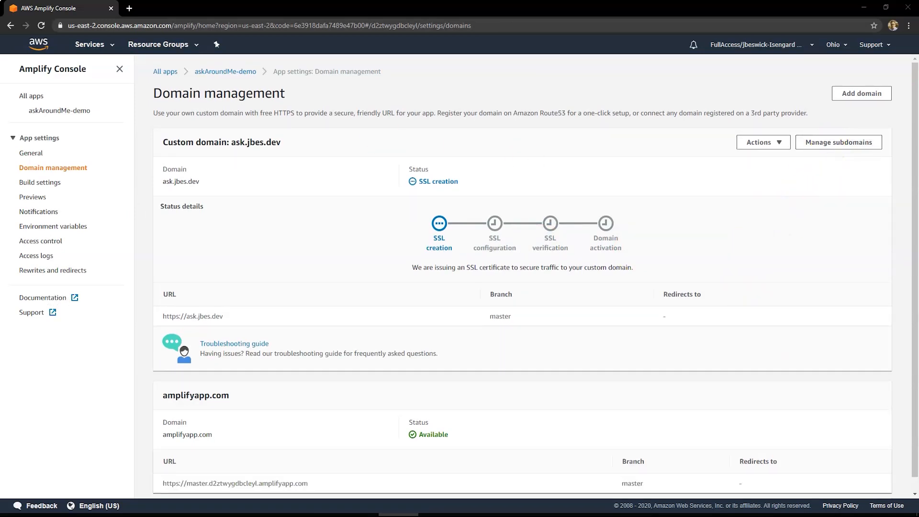
# Step: Search the AWS Services menu for 'route' and go to Route 53
pyautogui.click(89, 44)
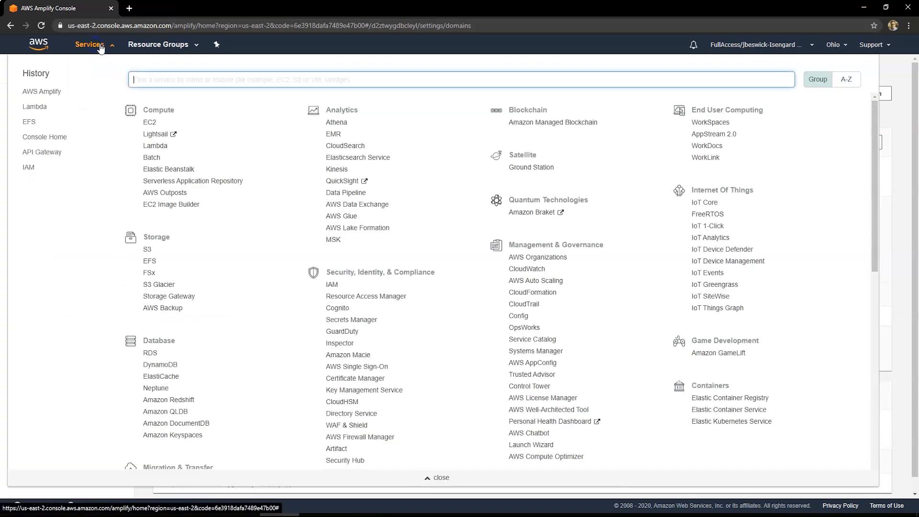
pyautogui.write('route')
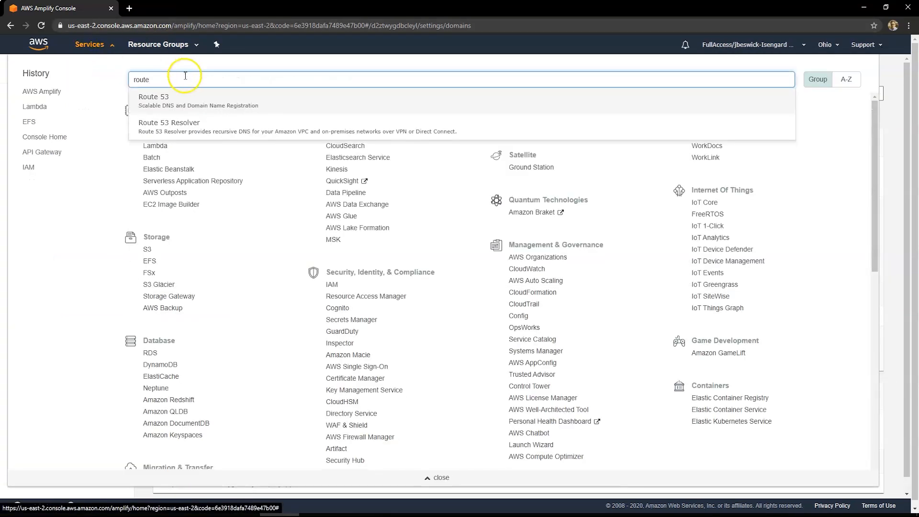
pyautogui.click(154, 96)
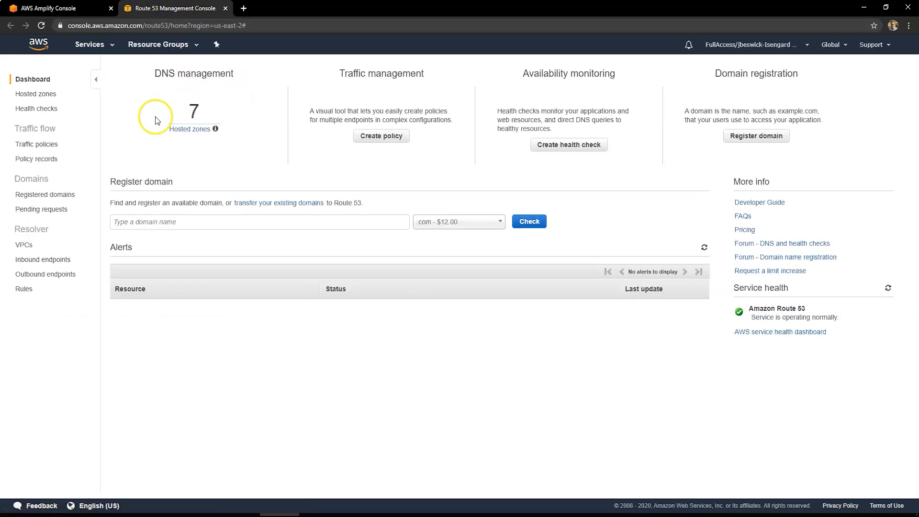
# Step: Create a public hosted zone named ask.jbes.dev from the Hosted zones page
pyautogui.click(36, 94)
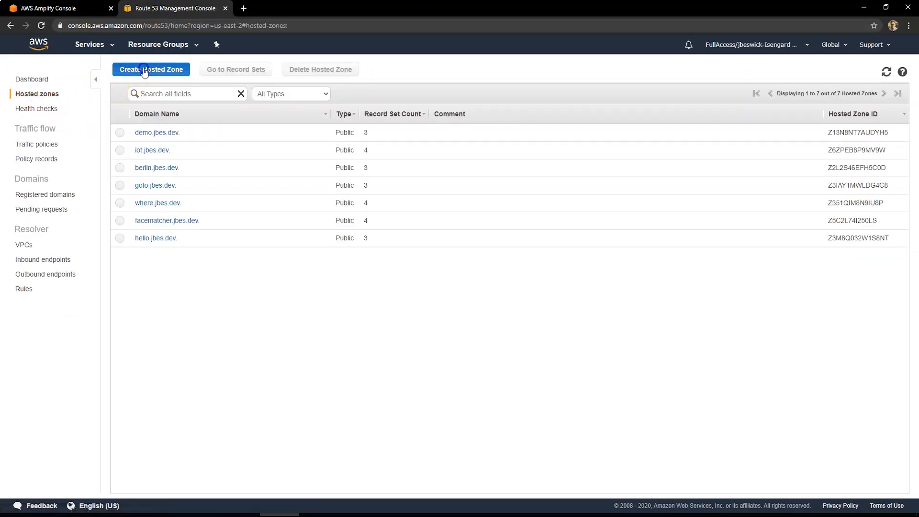
pyautogui.click(150, 69)
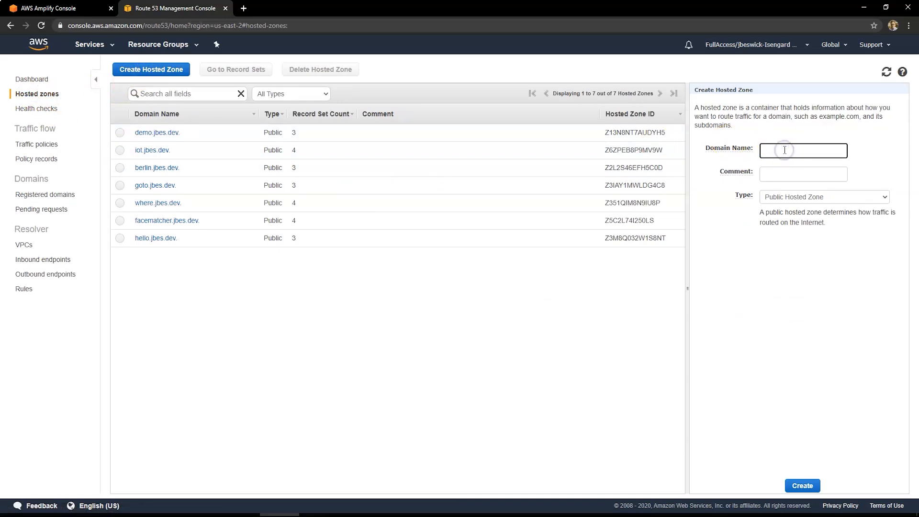
pyautogui.write('ask.jbes.dev')
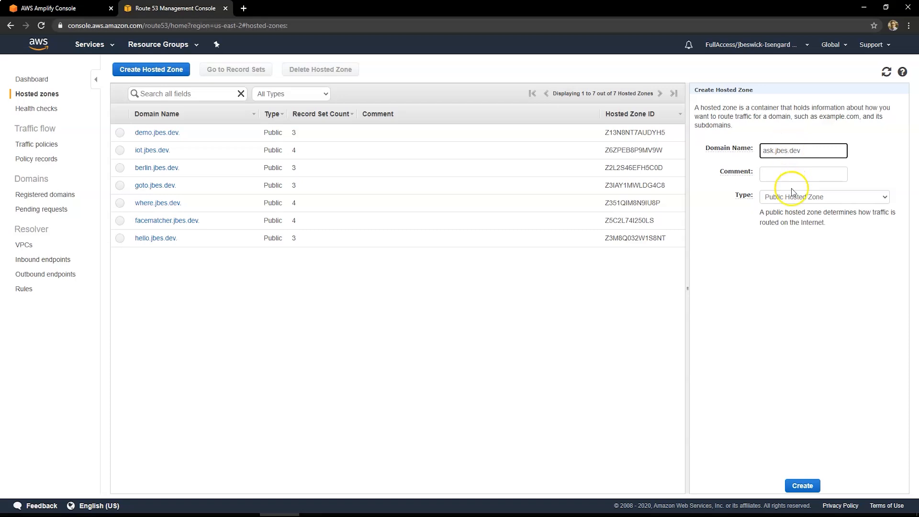
pyautogui.click(801, 486)
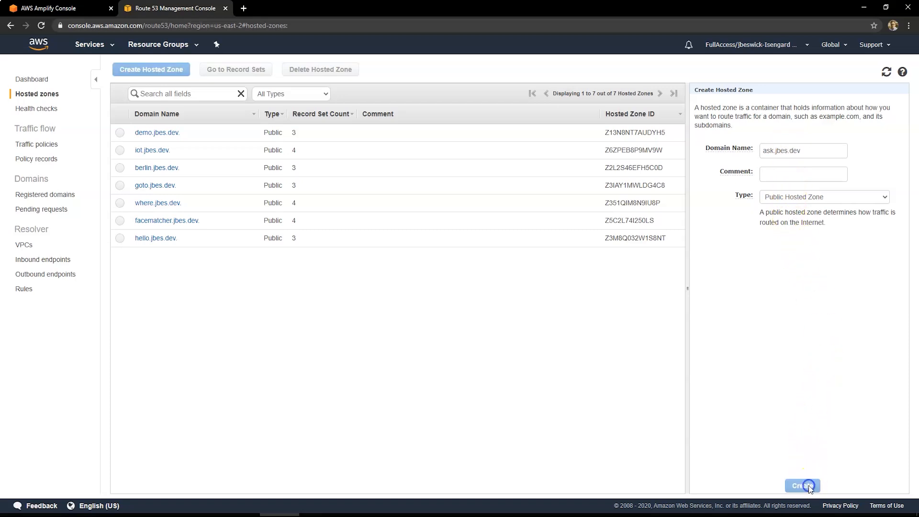
pyautogui.click(801, 485)
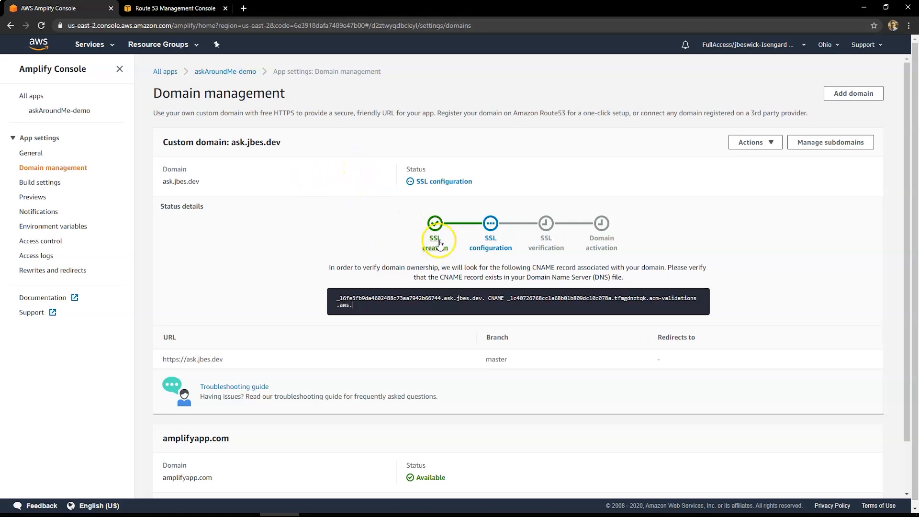
pyautogui.moveTo(616, 250)
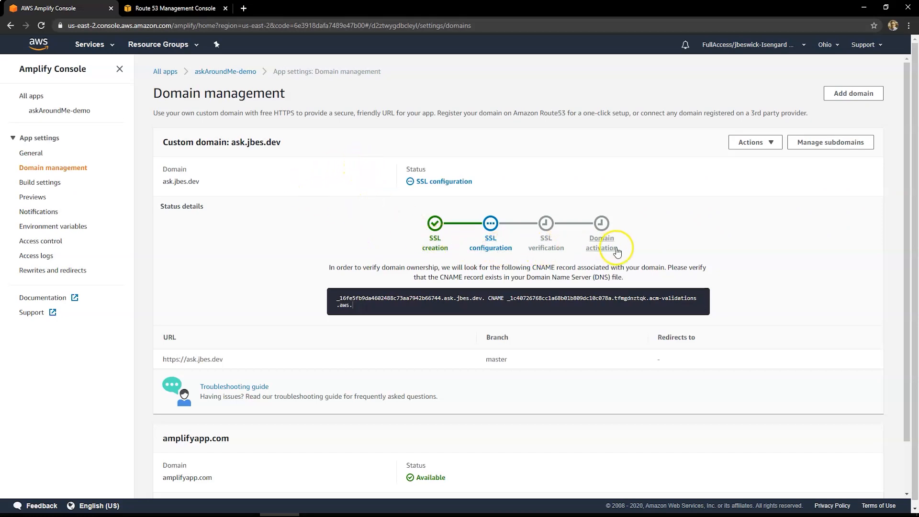
pyautogui.moveTo(434, 340)
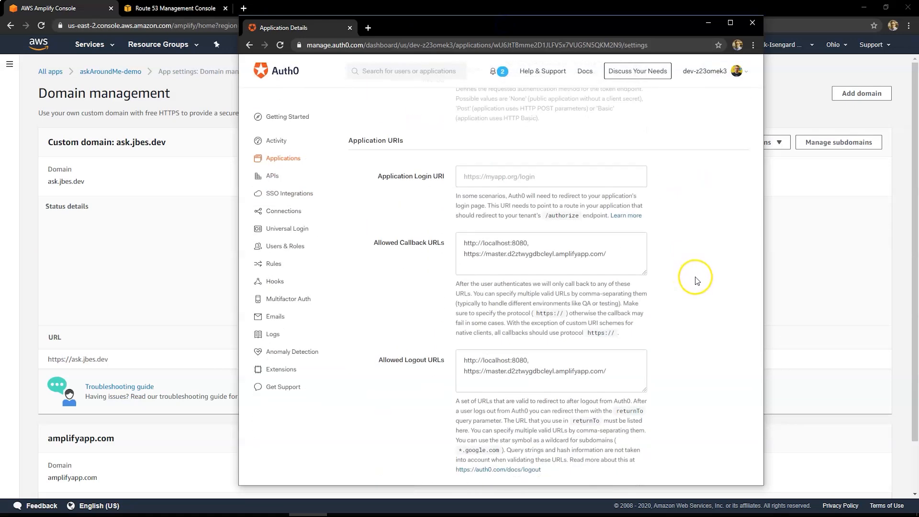
pyautogui.click(551, 253)
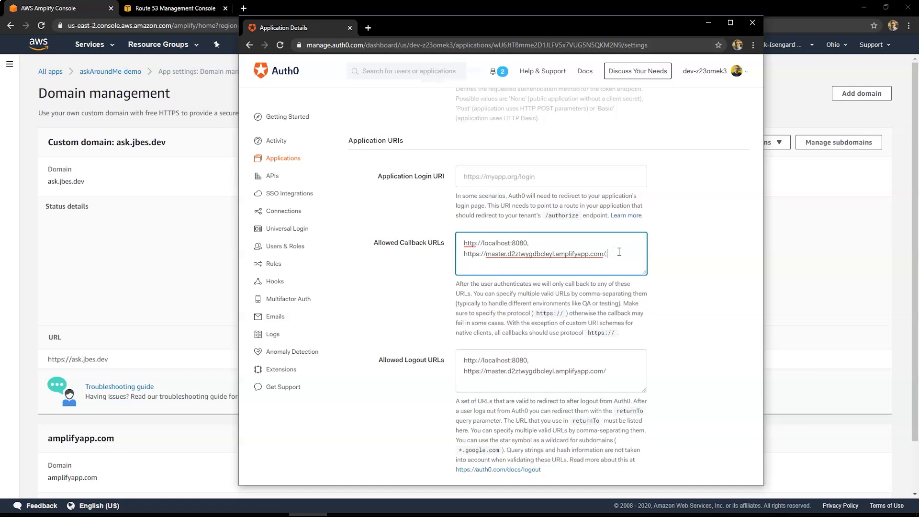
pyautogui.write(',https://ask.jbes.dev')
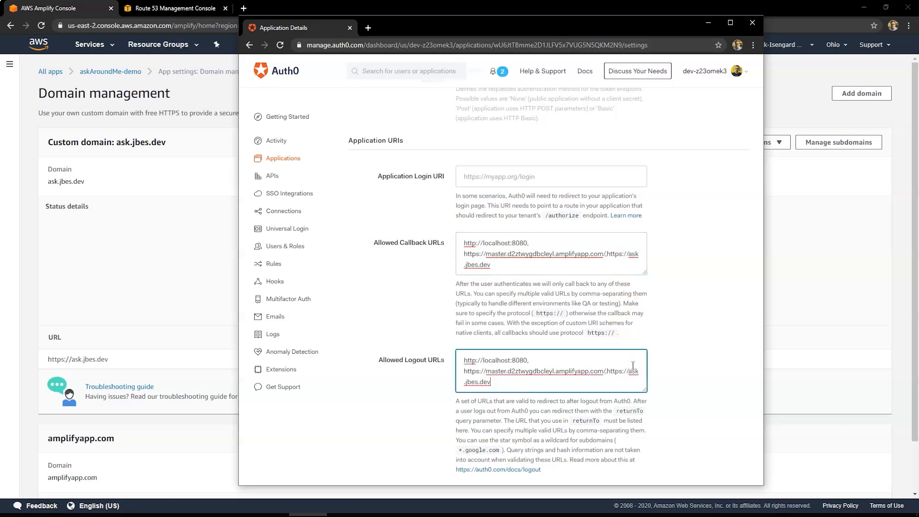
pyautogui.scroll(-3)
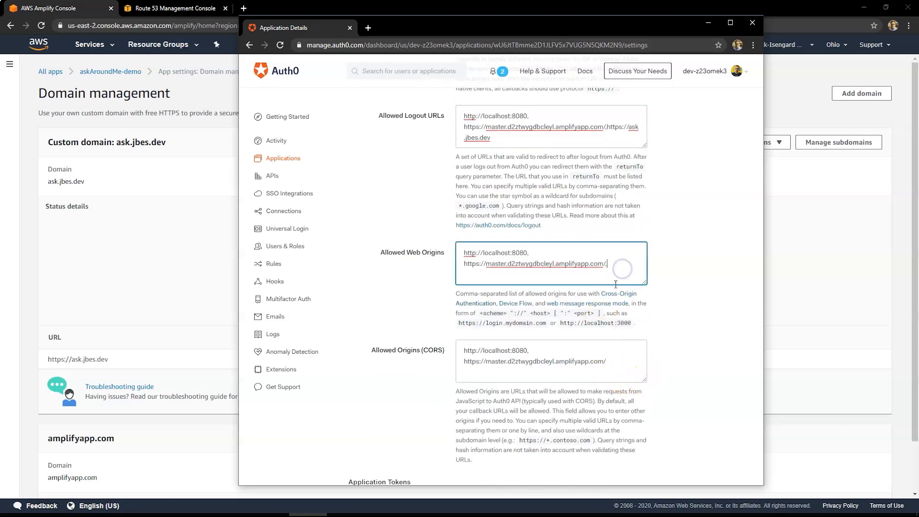
pyautogui.write(',https://ask.jbes.dev')
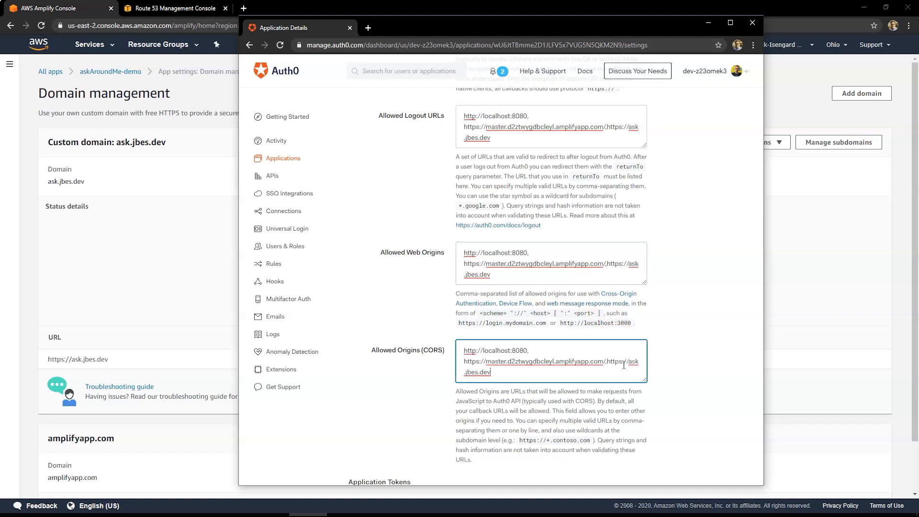
pyautogui.scroll(-3)
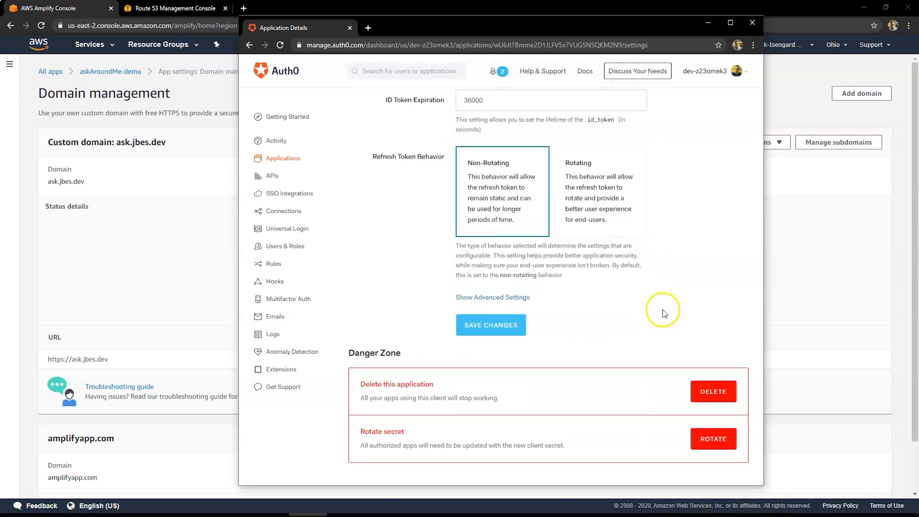
pyautogui.click(491, 325)
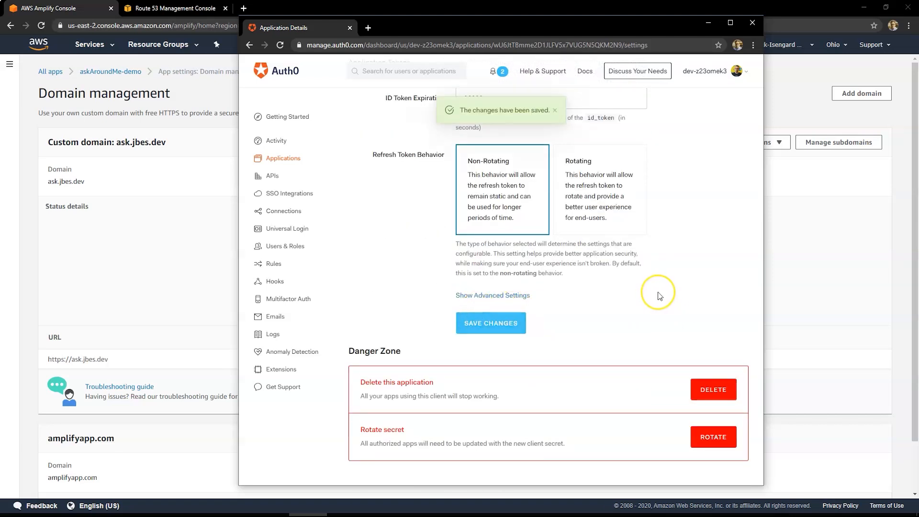